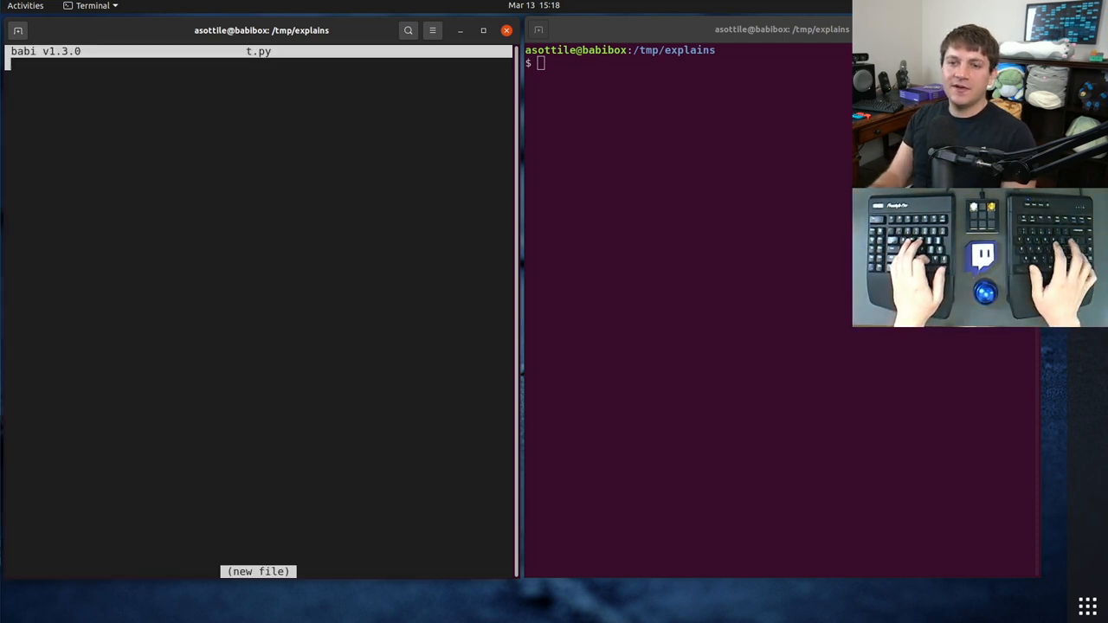
Write class C with __init__(self, x: int) -> None in t.py.
text(class C:)
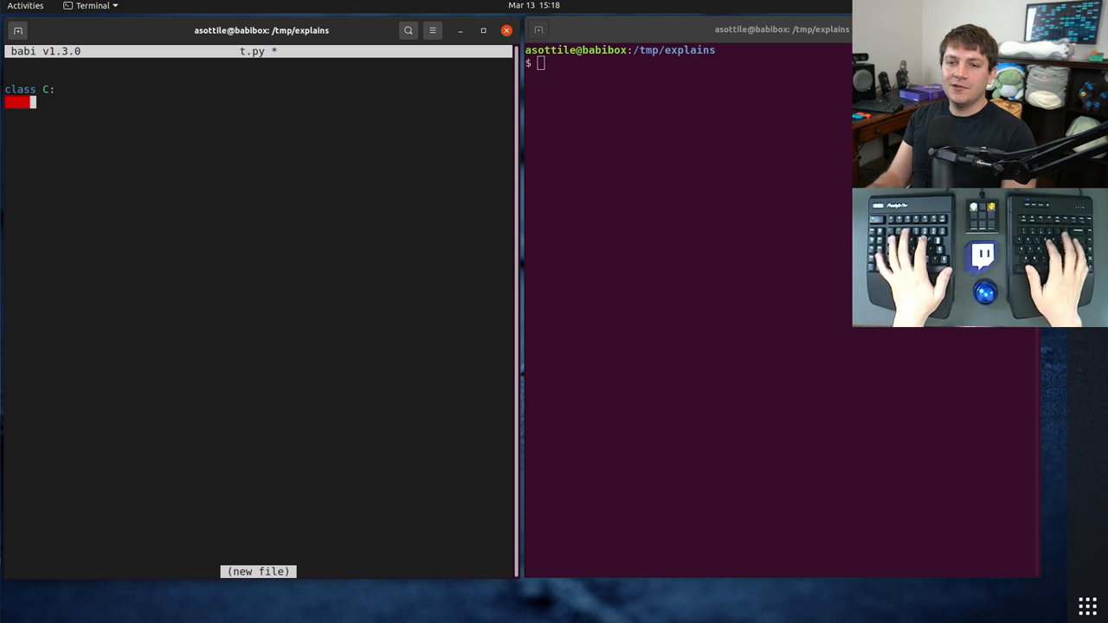
text(def __init__(se)
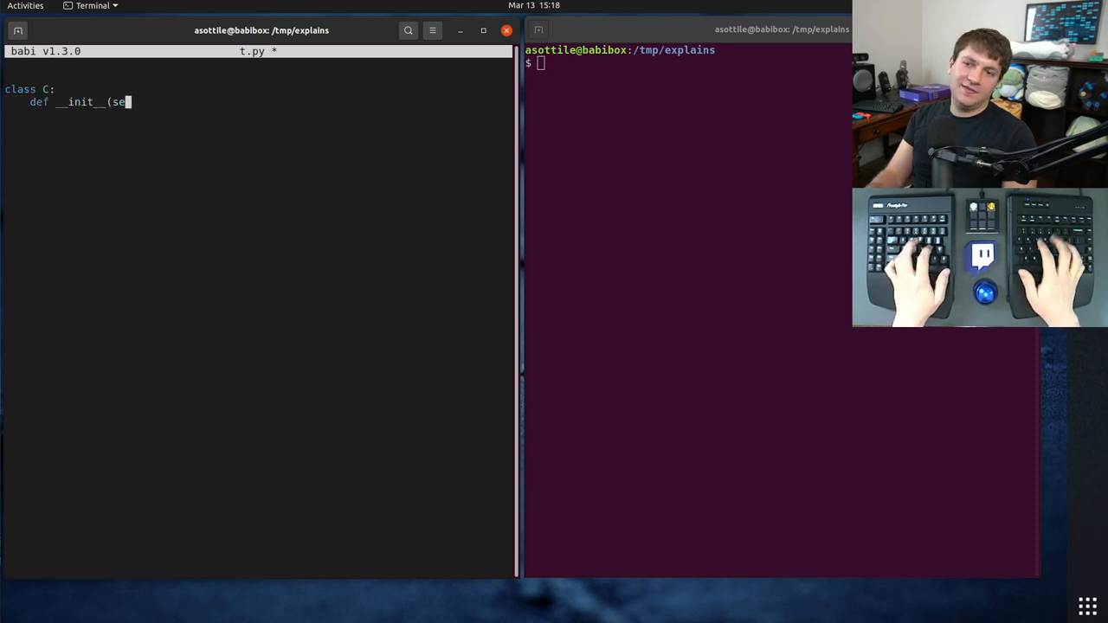
text(lf, x: int) -> In)
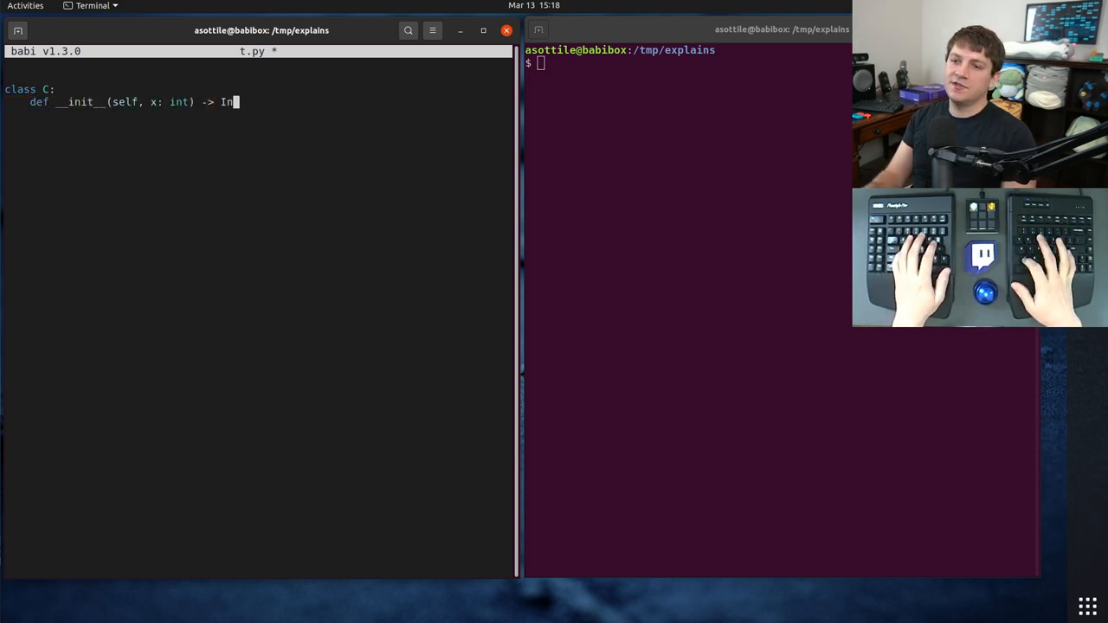
text(one:)
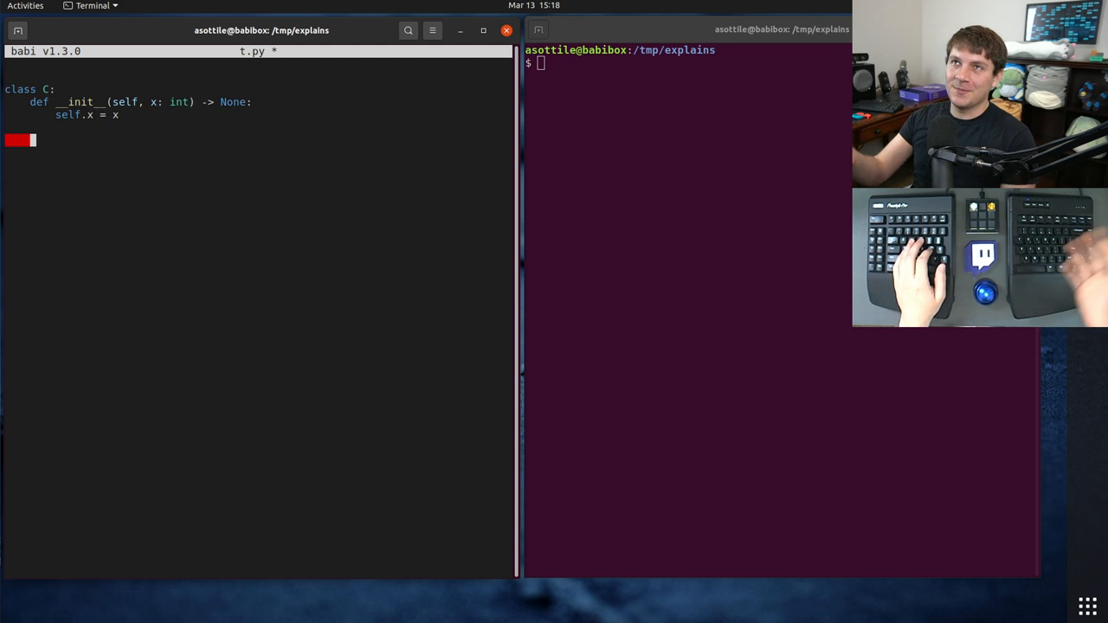
Add the header def clone(self) -> C: to class C.
text(d)
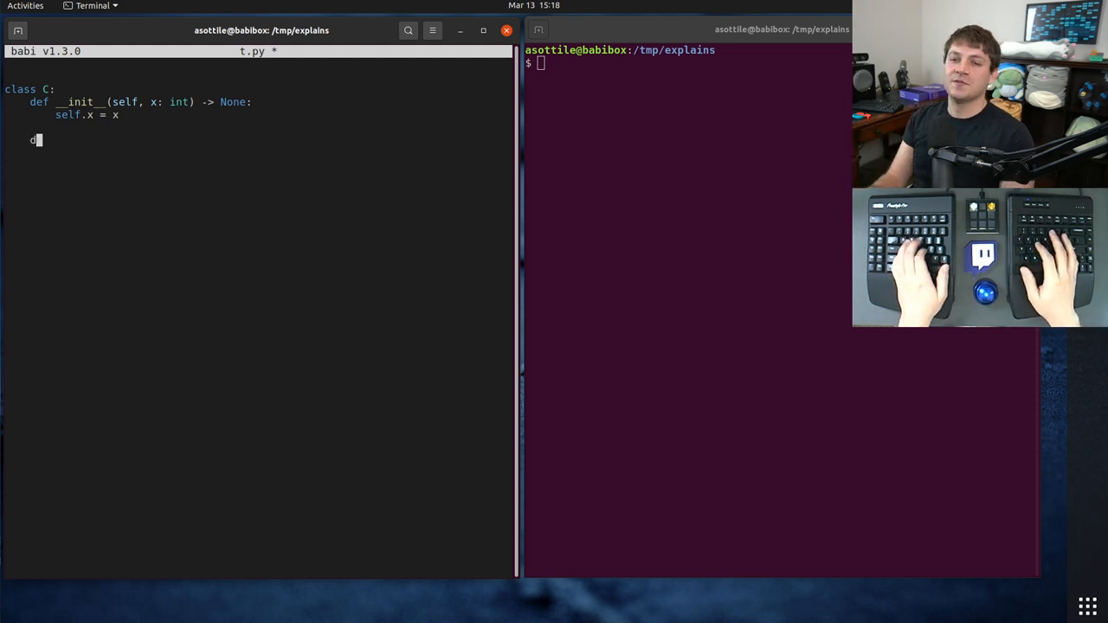
text(ef clo)
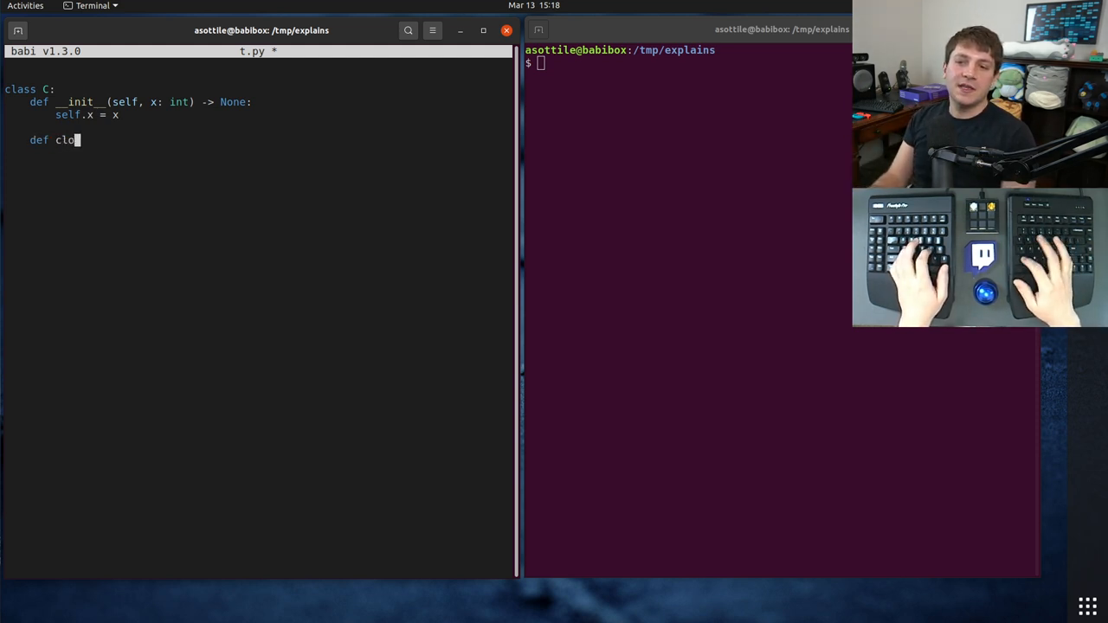
text(ne(self) ->)
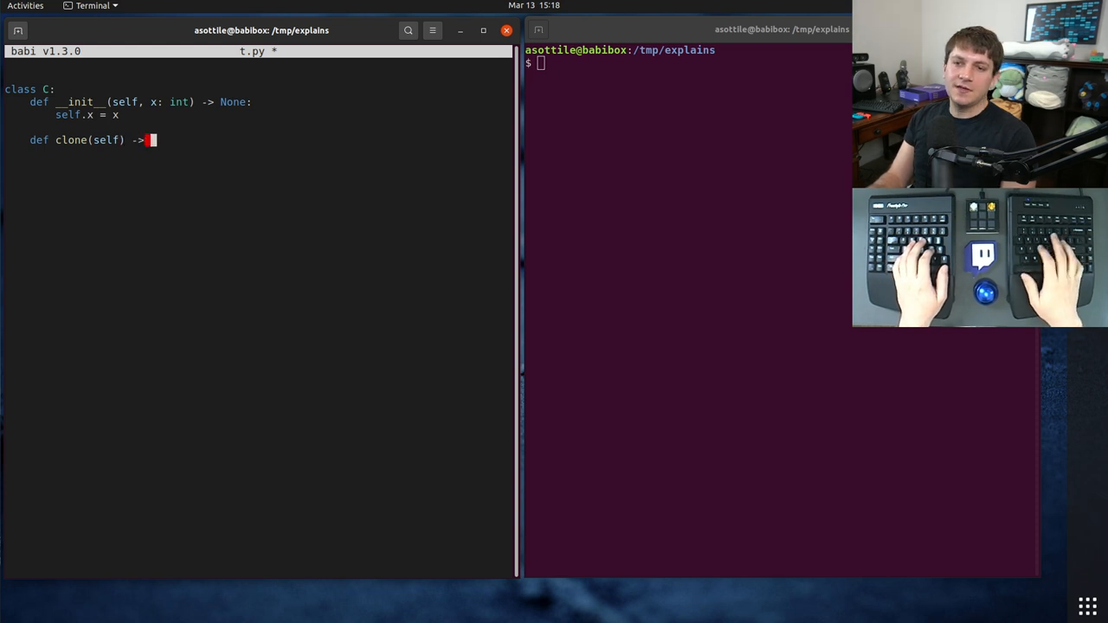
text(C:)
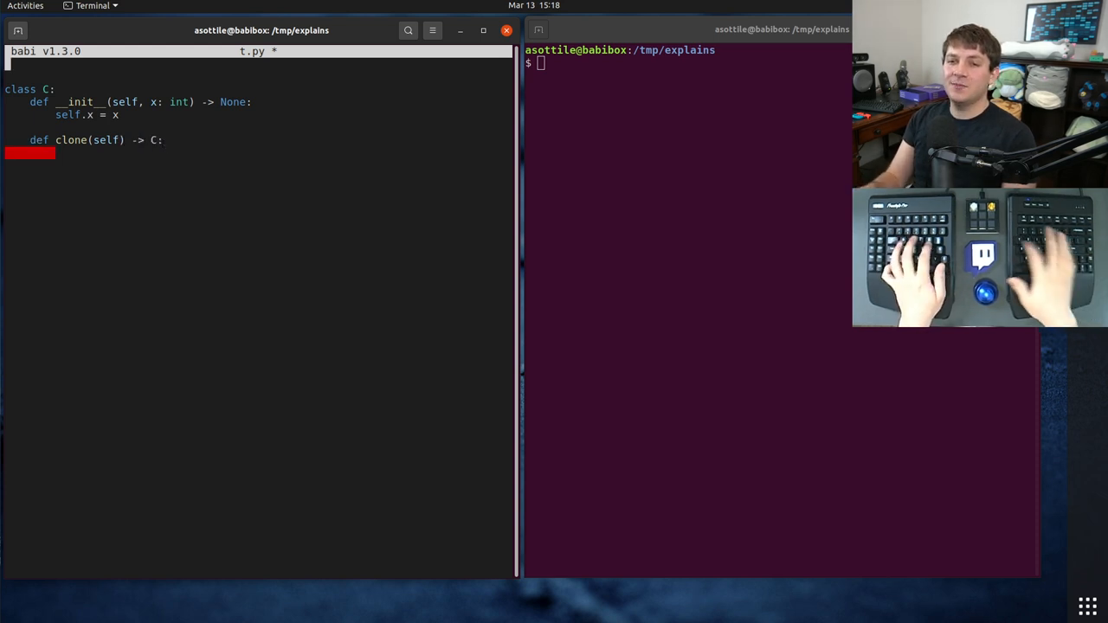
Add 'from __future__ import annotations' at the top, trying a copy.deepcopy(self) body for clone.
text(from __future__ import annotations)
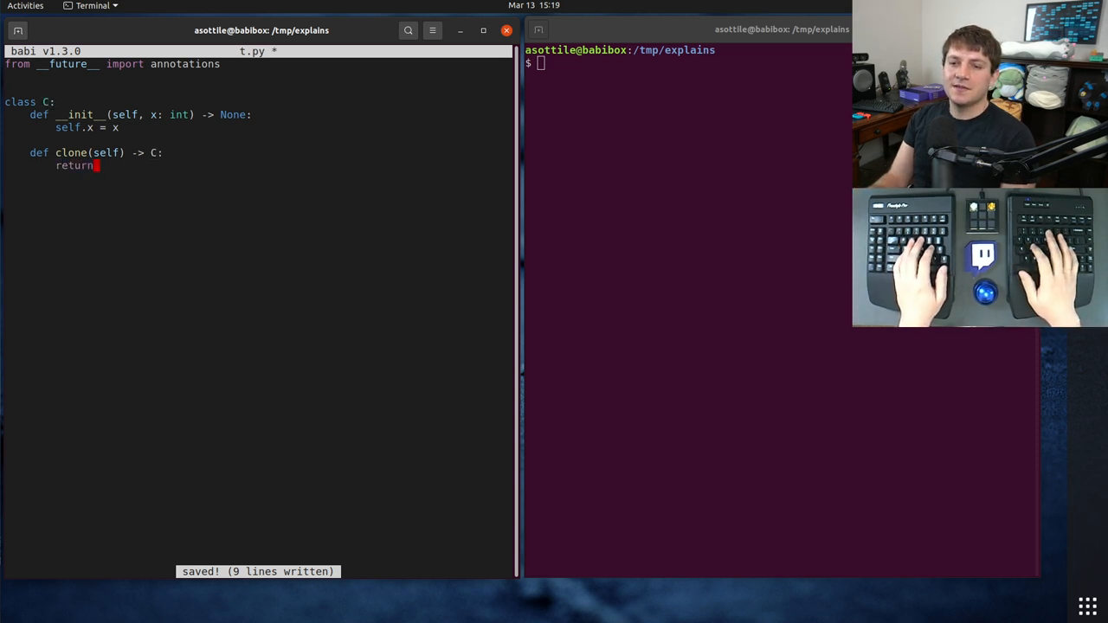
text(copy.)
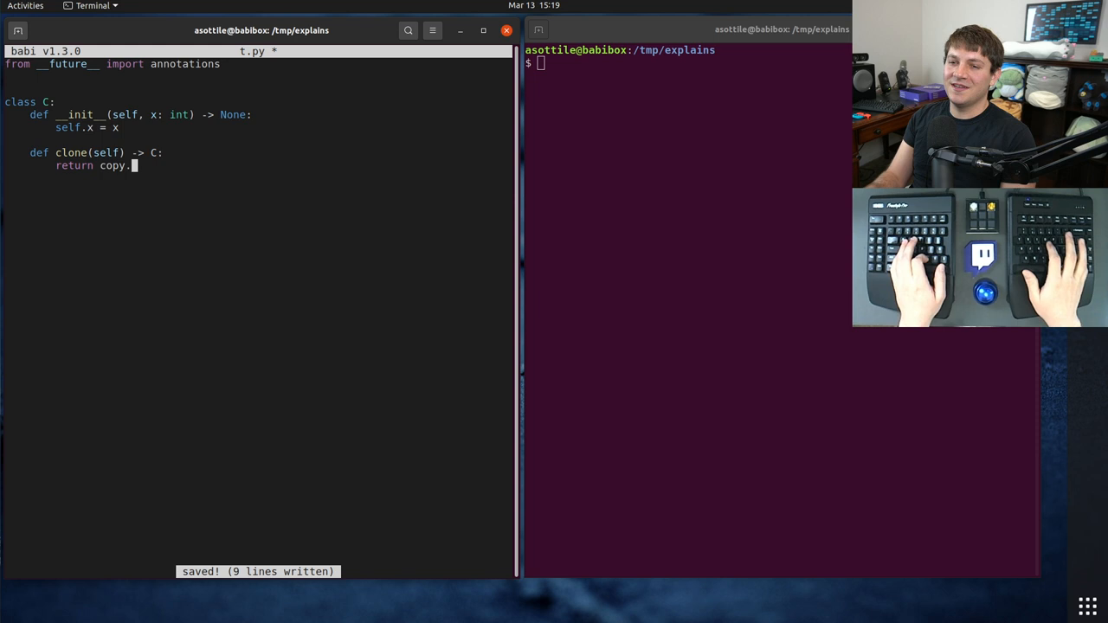
text(deepcopy(self))
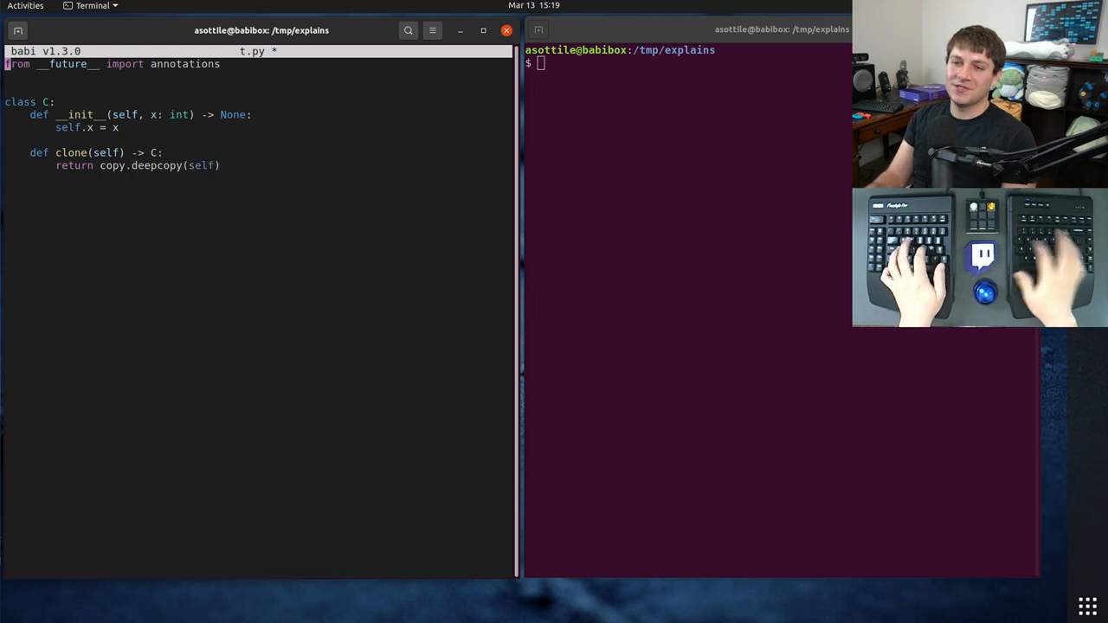
text(import copy)
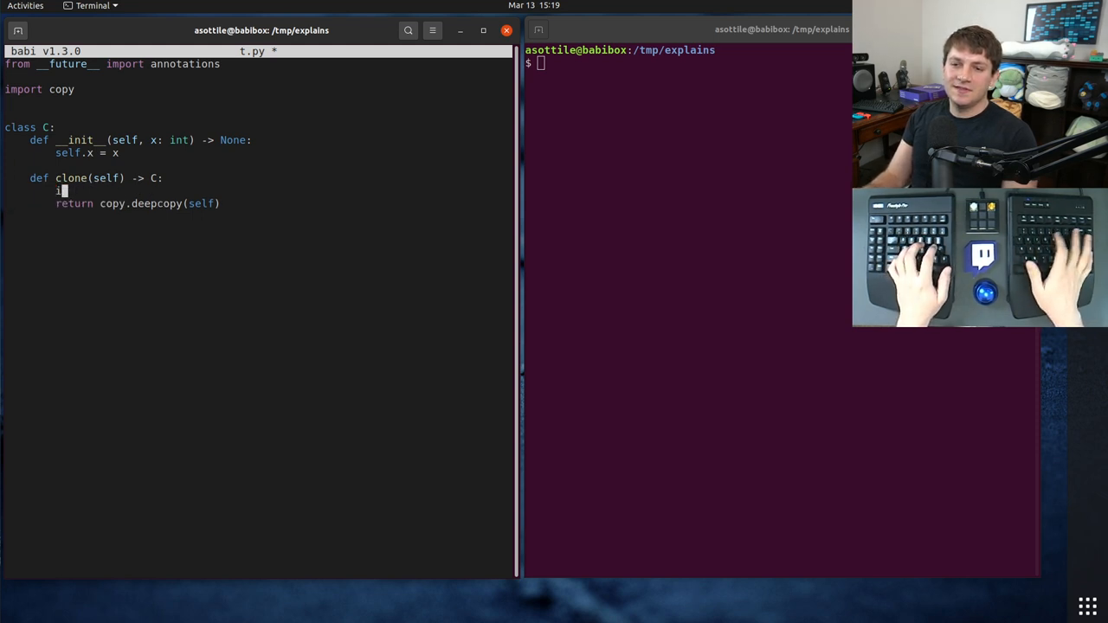
Give clone the body returning type(self)(self.x).
text(nst = type()
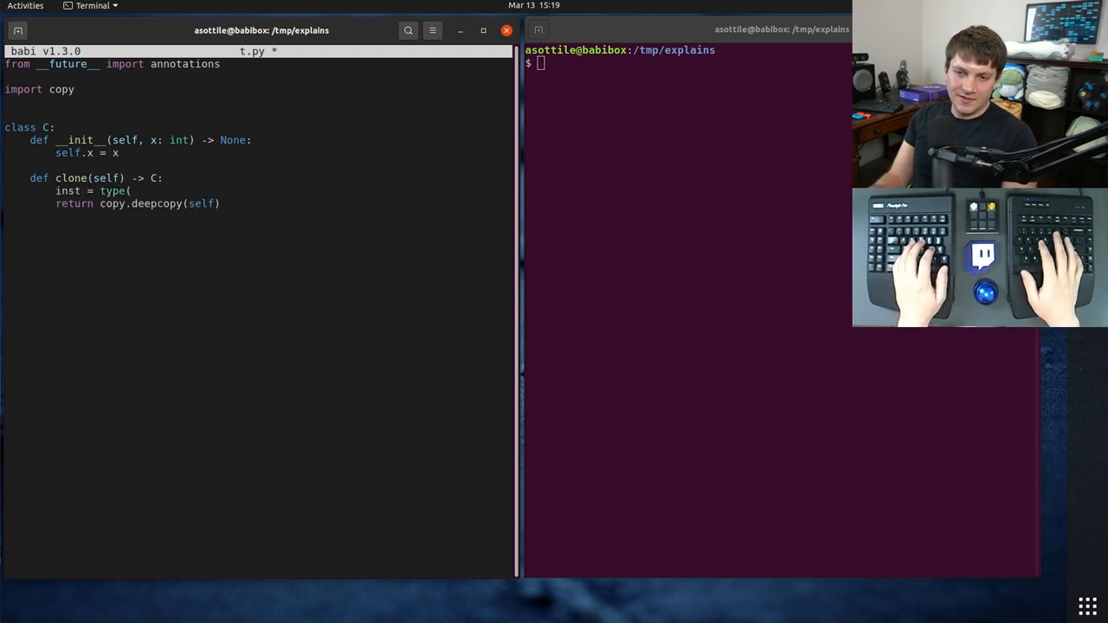
text(self)()
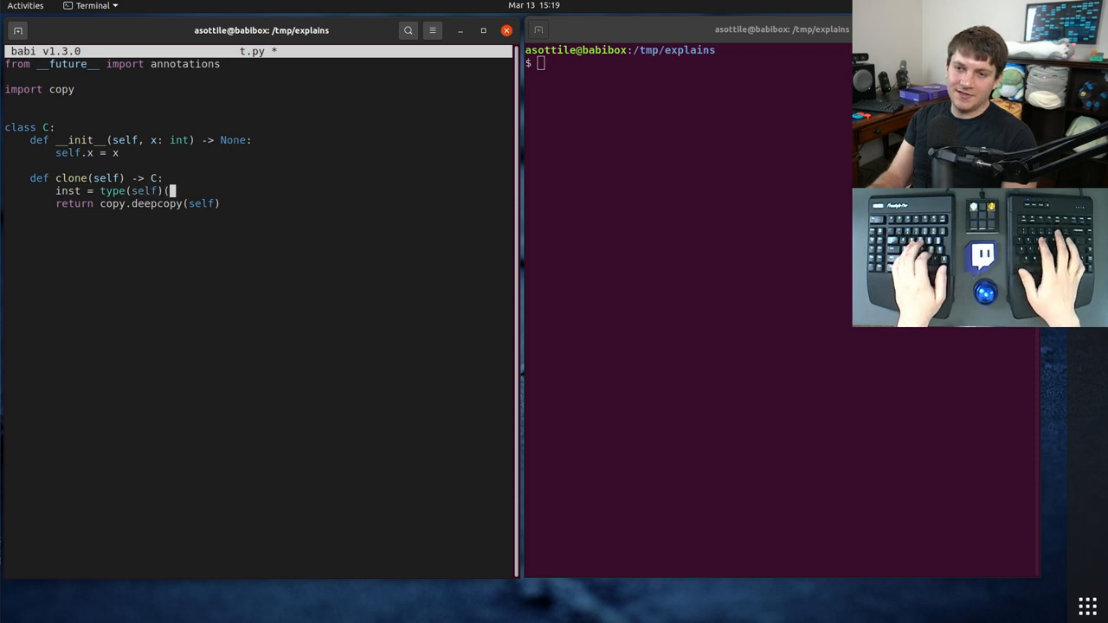
text(self.x))
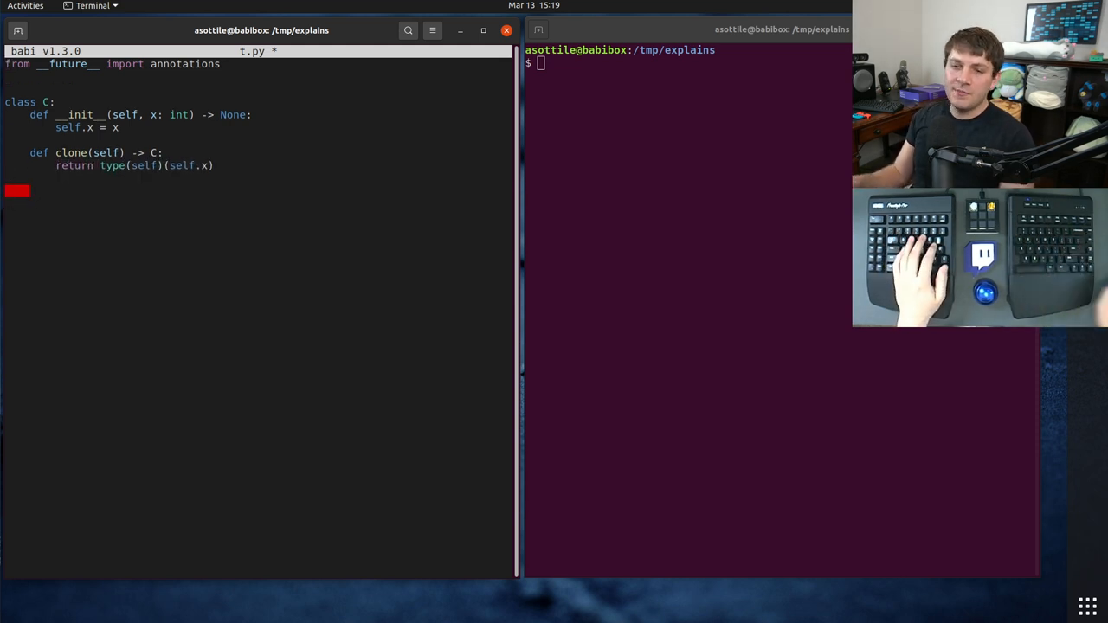
Add def make(cls, y: int) -> C returning cls(y * y), and save t.py.
text(def make()
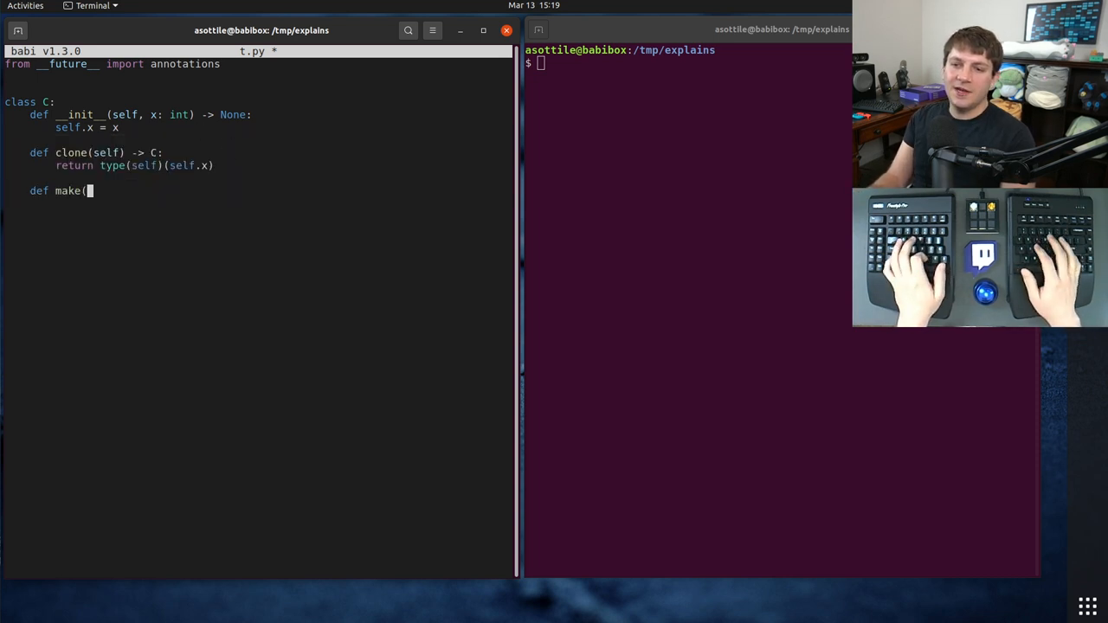
text(cls,)
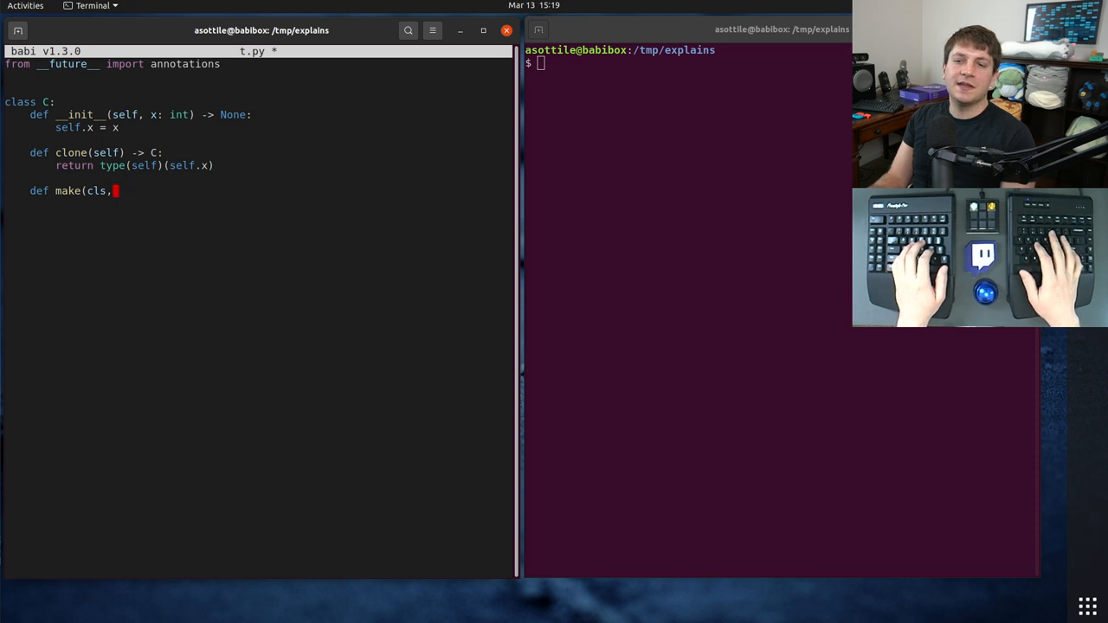
text(y:)
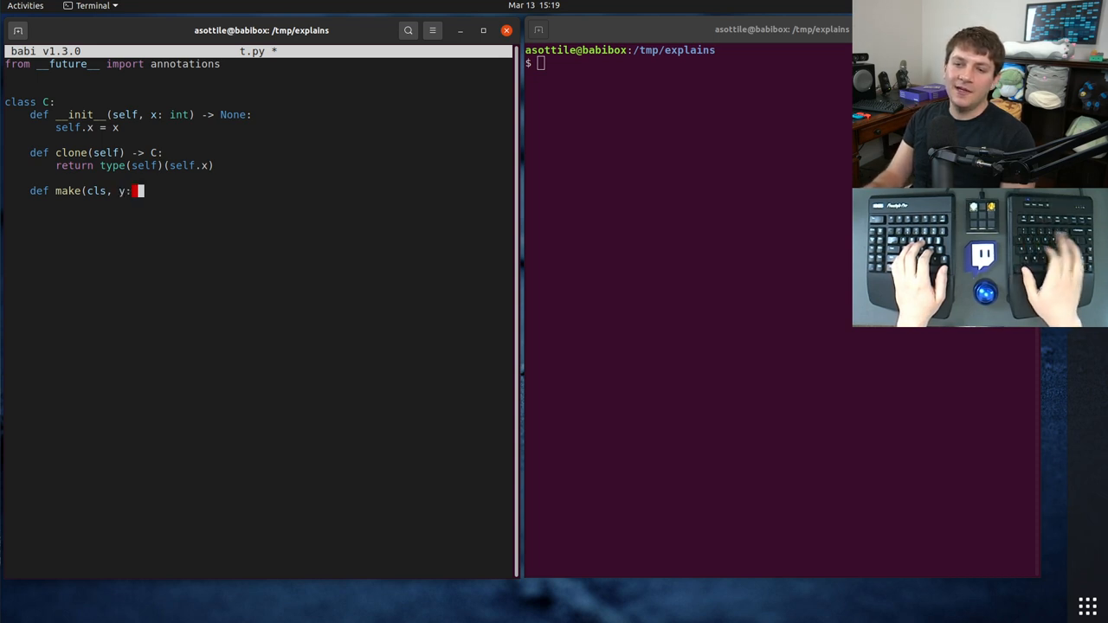
text(int) -> C:)
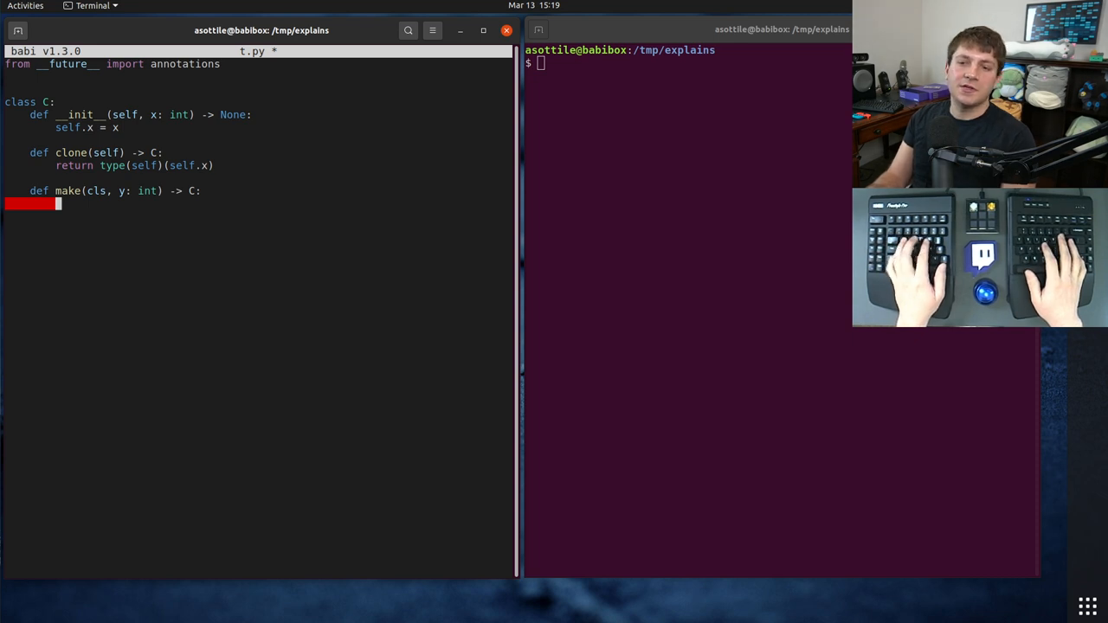
text(return cls(y)
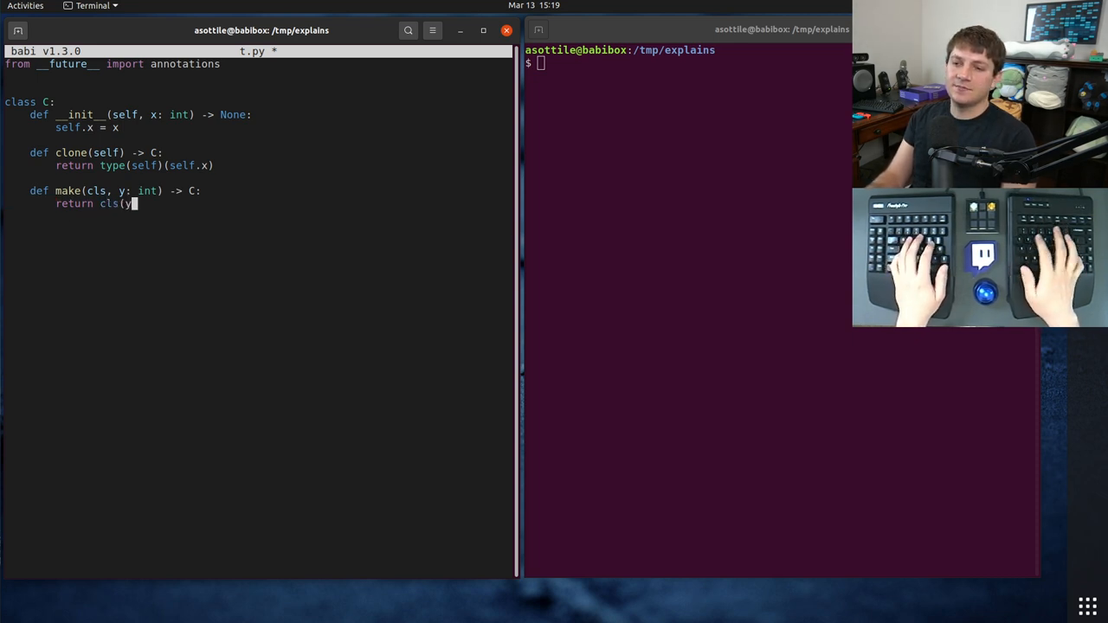
text(** y)))
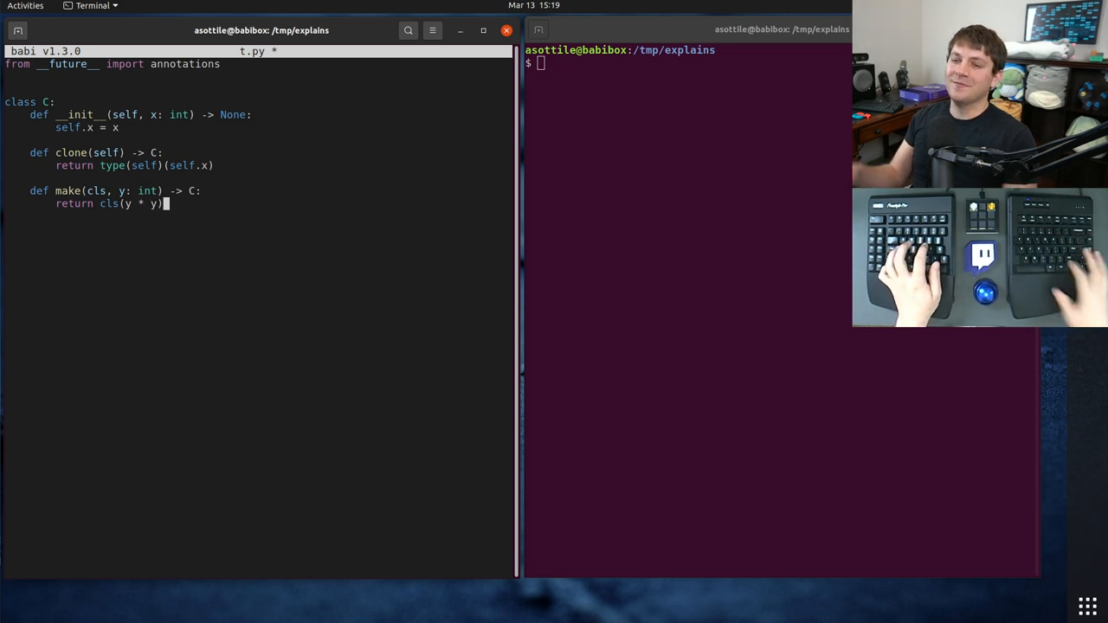
key(ctrl+s)
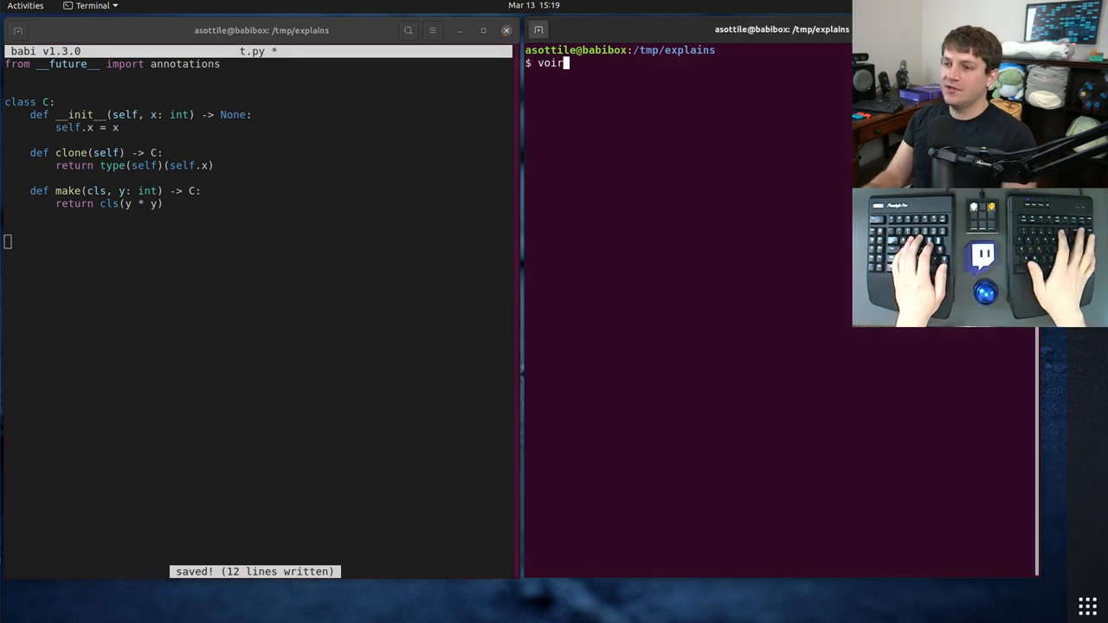
Create a virtualenv in the terminal and start pip install mypy.
text(virtualenv venv)
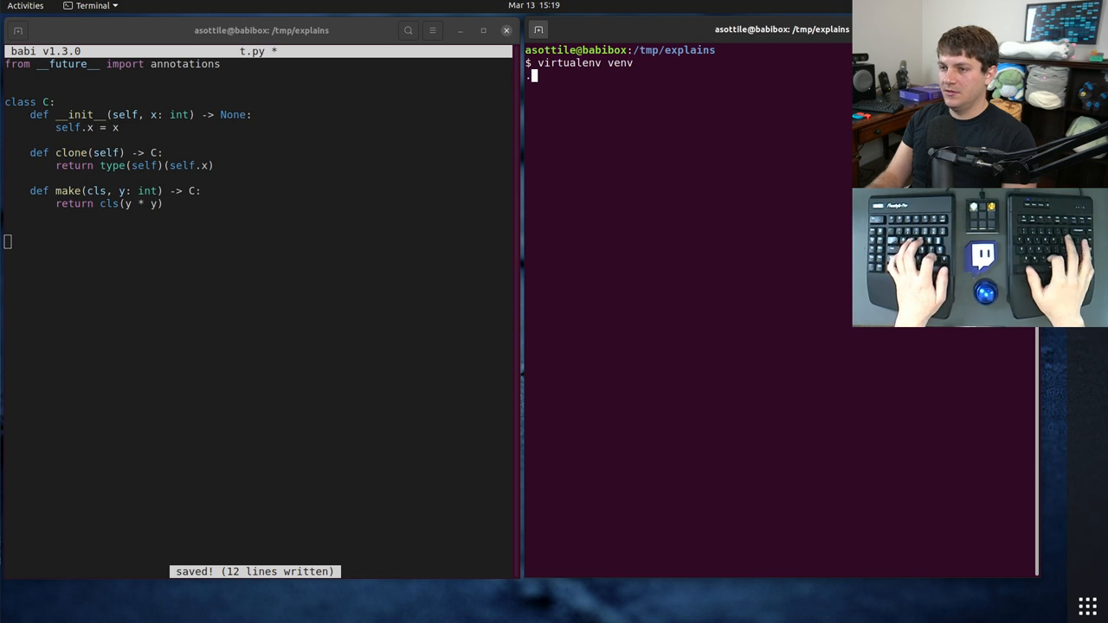
text(pip install mypy)
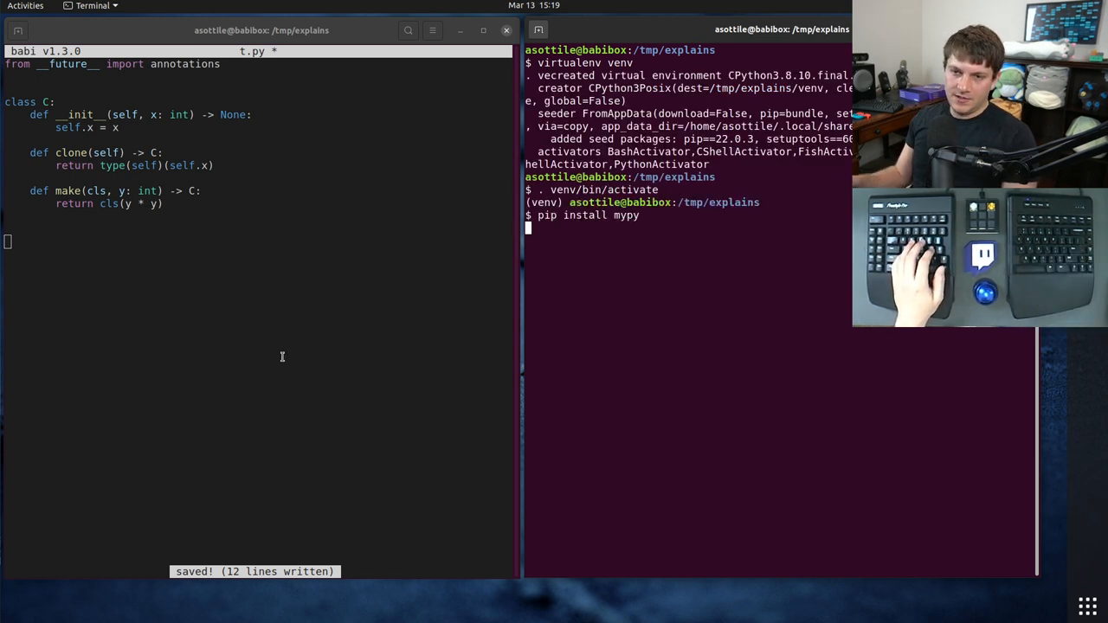
Add reveal_type(C.make(2)) and reveal_type(C(2).clone()), then enter mypy t.py in the terminal.
text(reveal_typ)
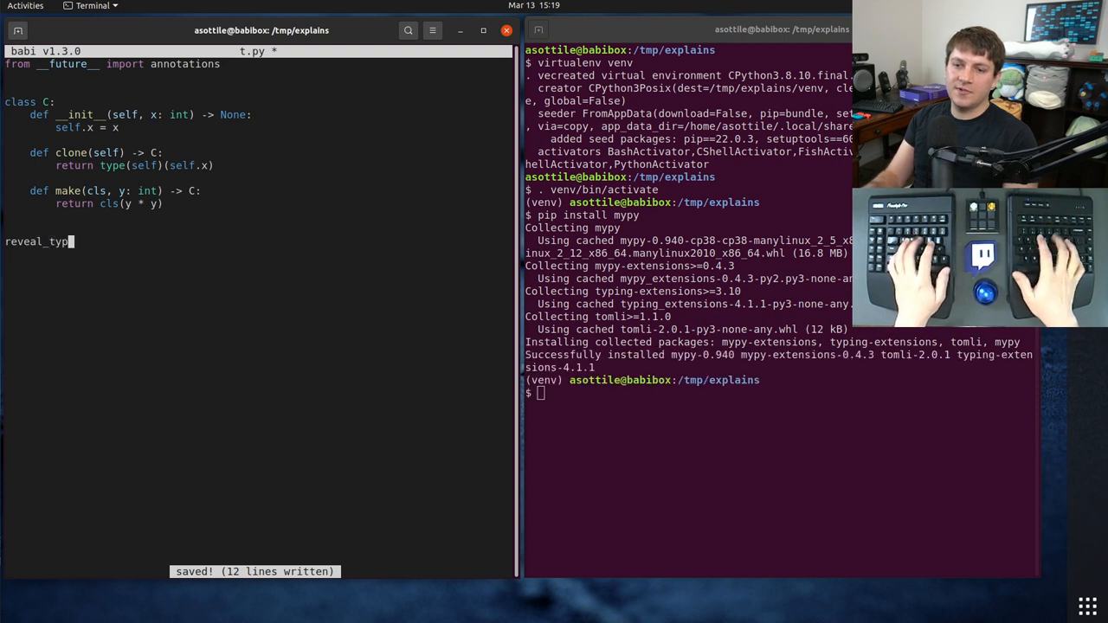
text(e(C.make)
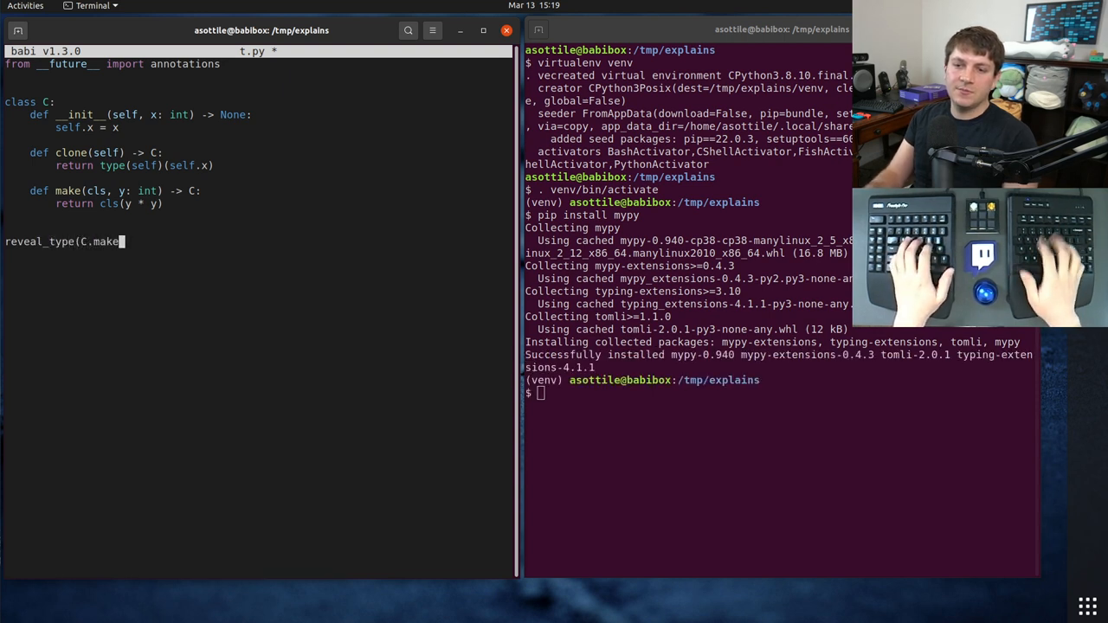
text((2)))
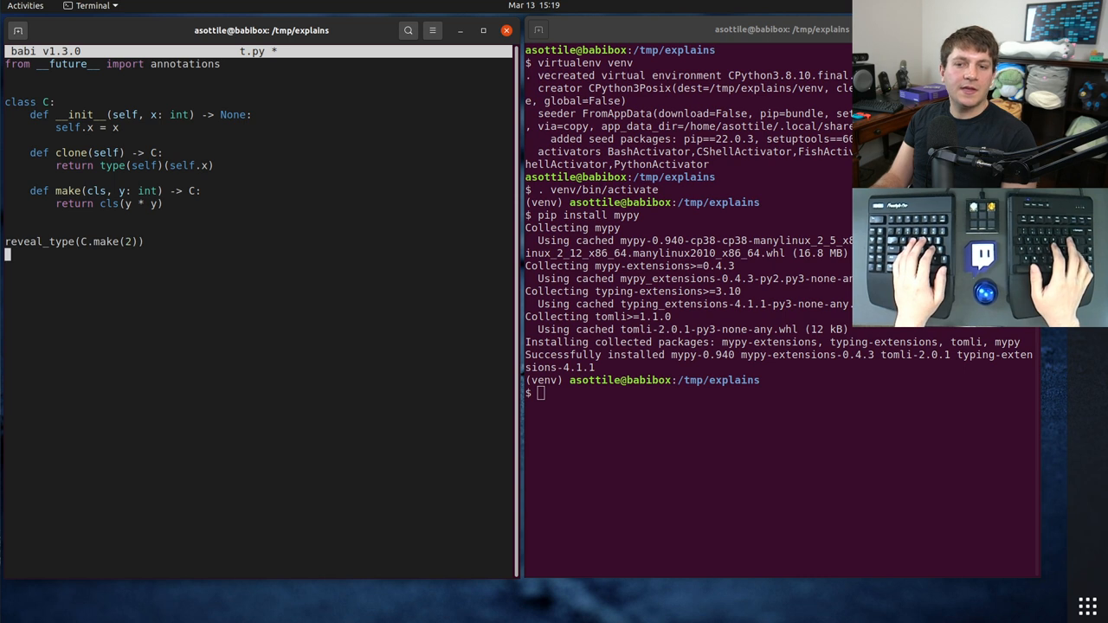
text(reveal_type(C)
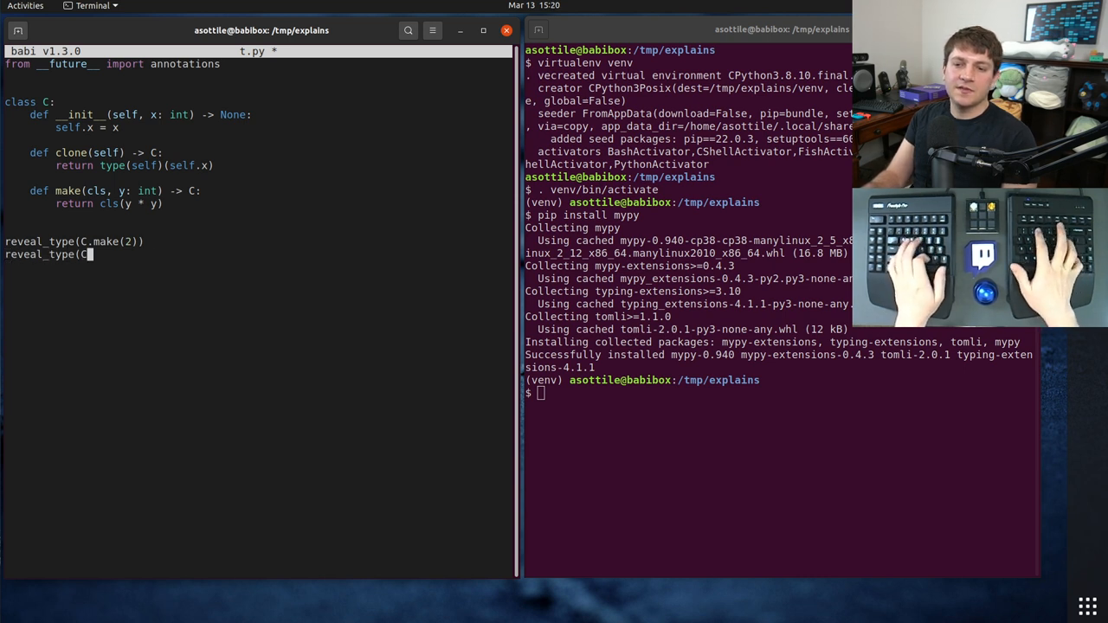
text((2).clone()))
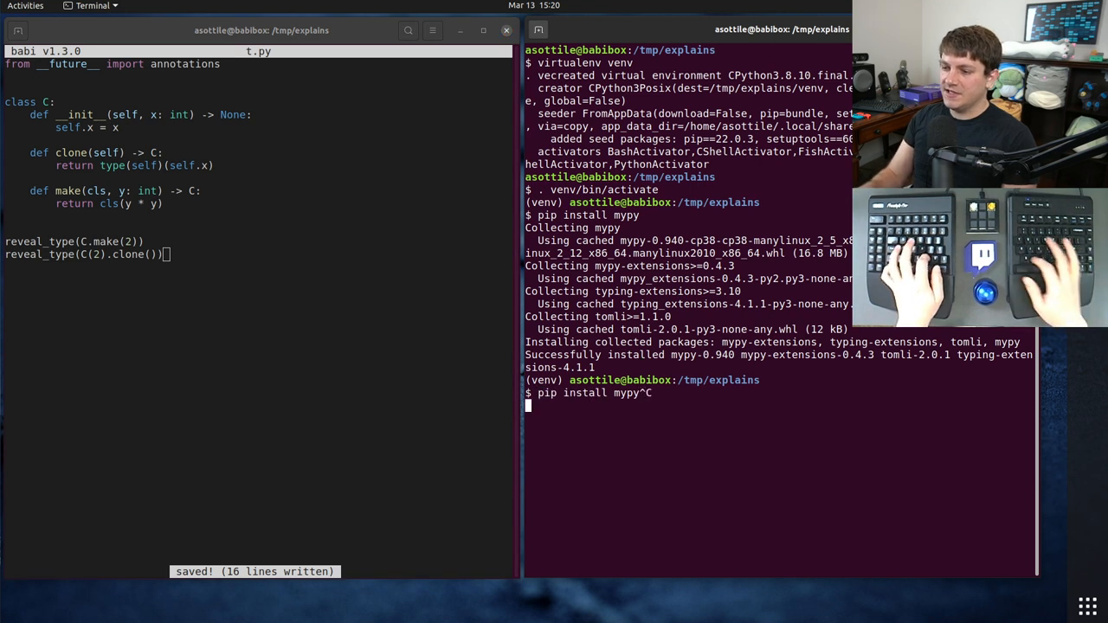
text(mypy t.py)
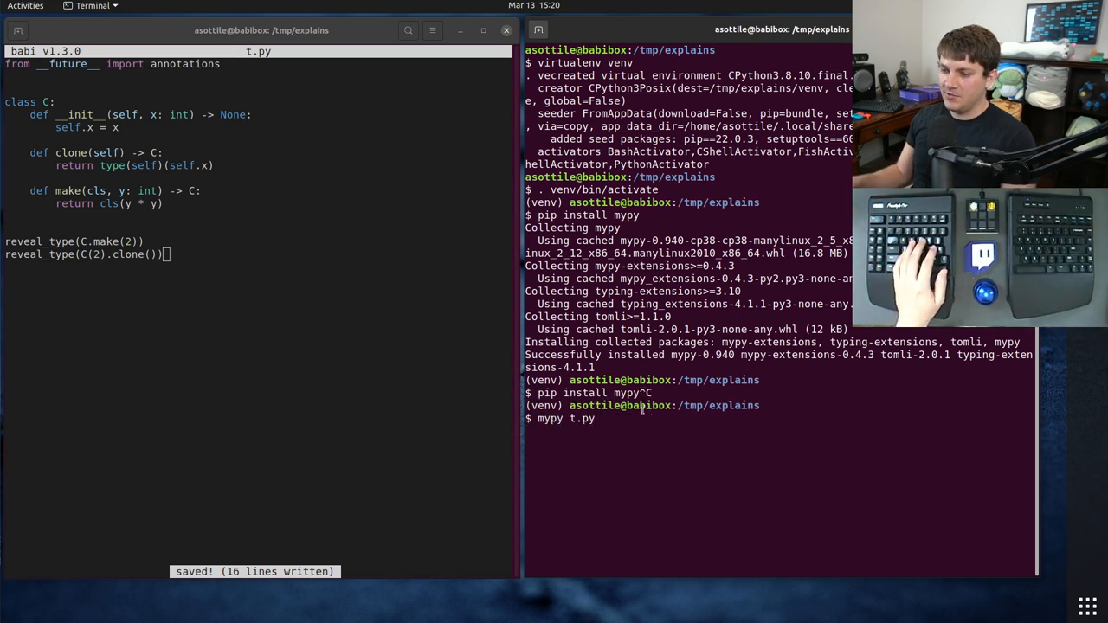
key(Return)
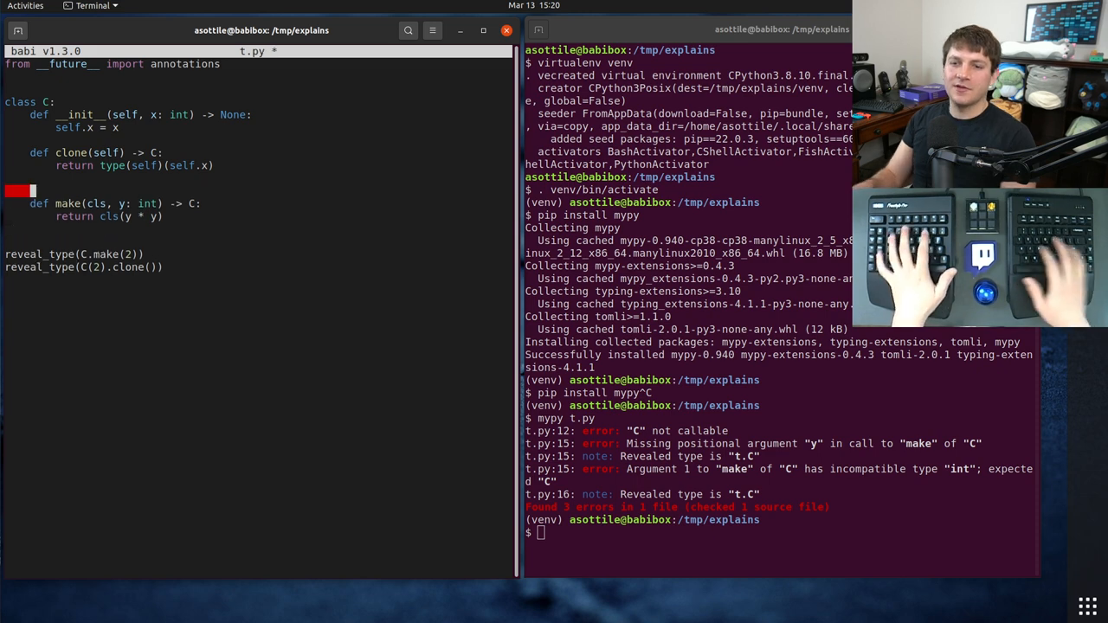
text(@classmethod)
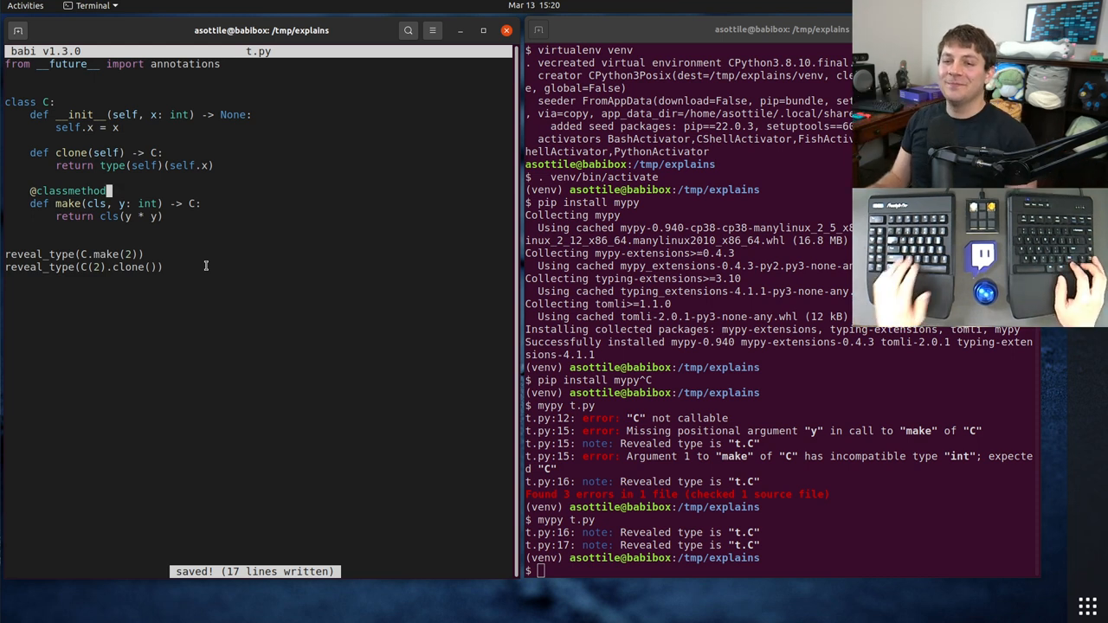
text(class D(C): pass)
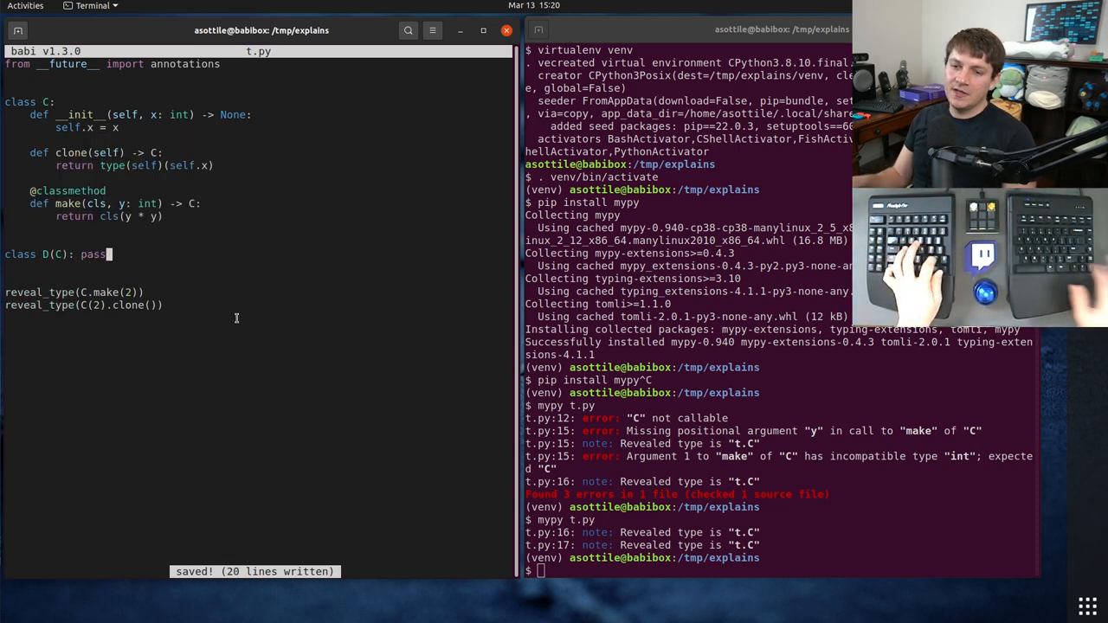
Add reveal_type(D.make(2)) for subclass D and begin a 'from typing' import line.
text(reveal_)
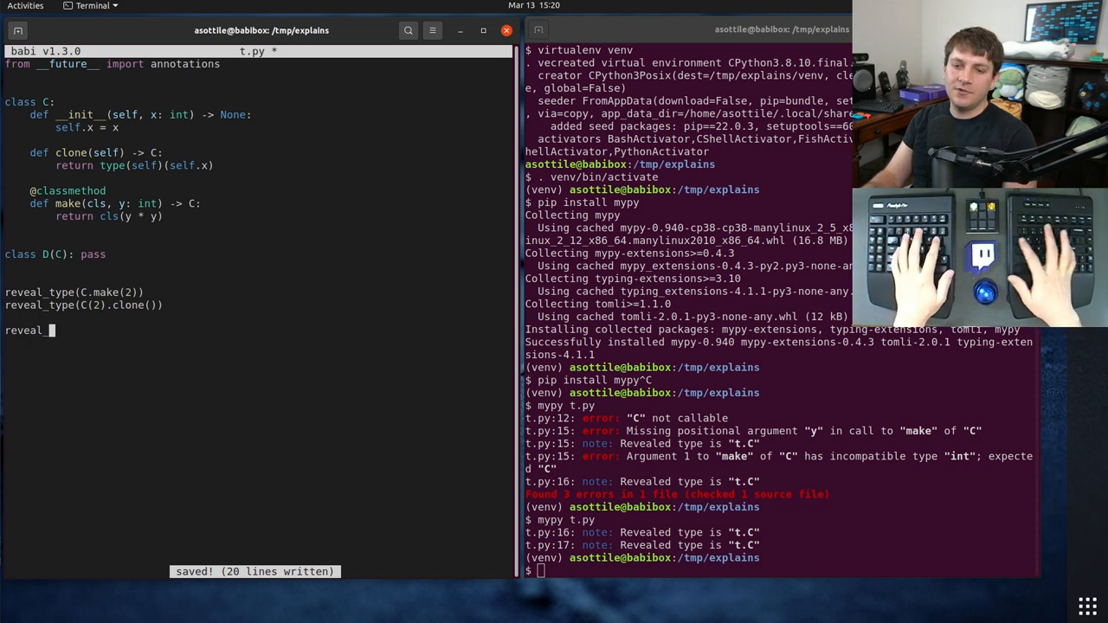
text(_type(D.make(2)
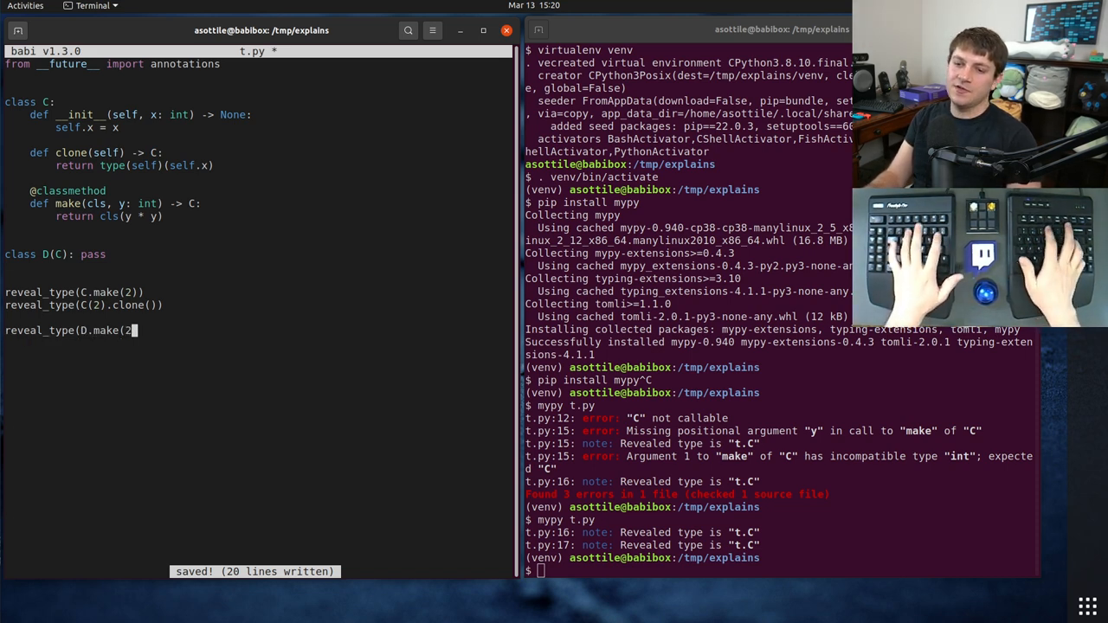
text())
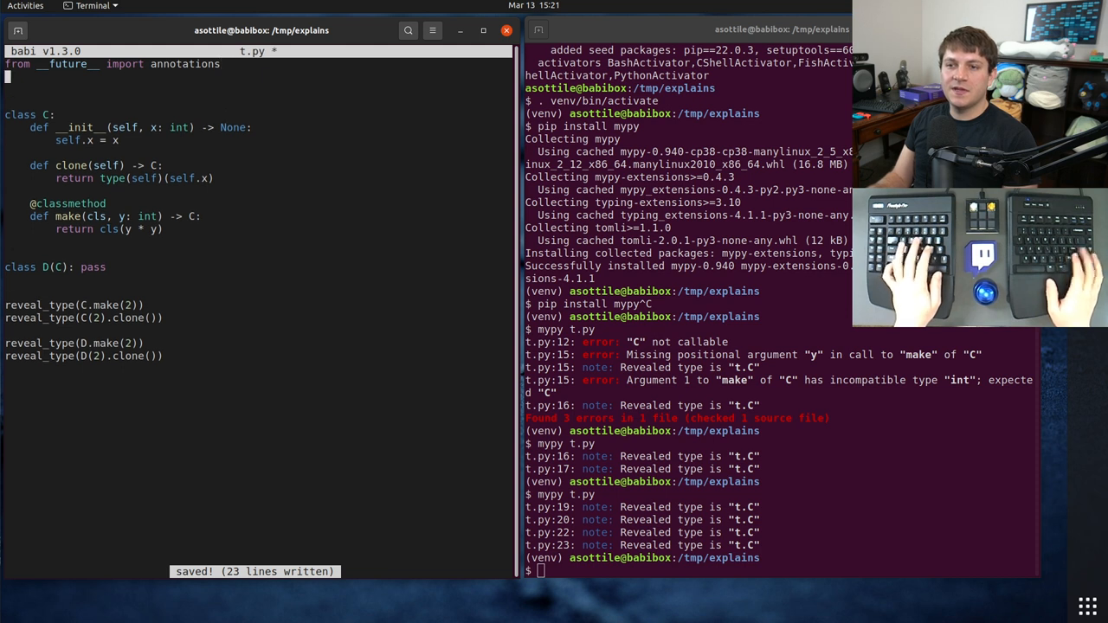
text(from typing import)
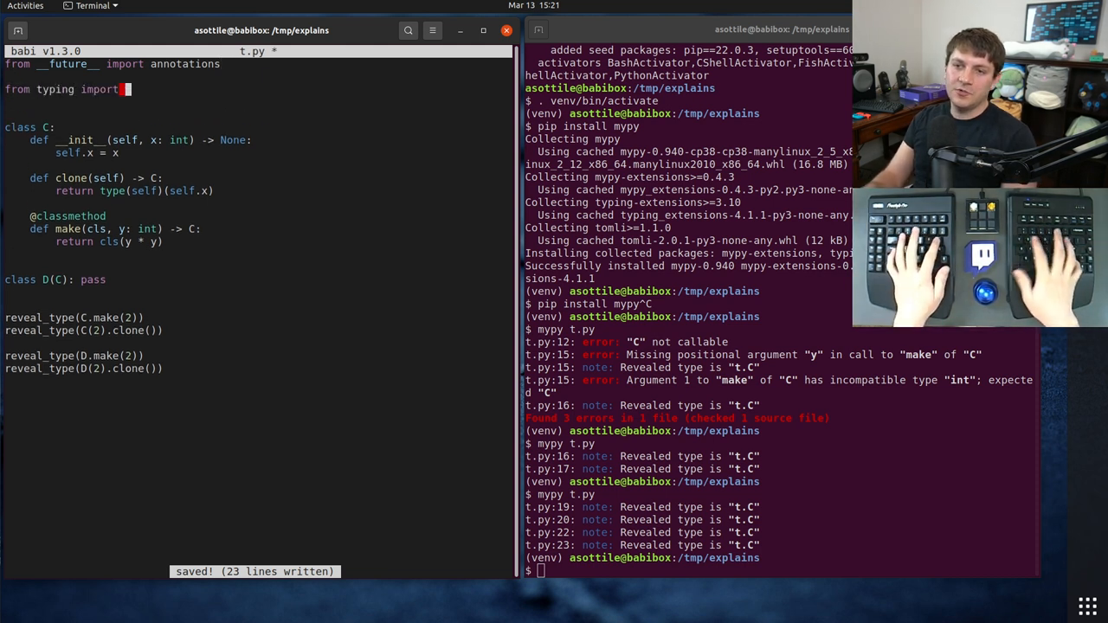
Import TypeVar from typing and define CSelf = TypeVar('CSelf', bound='C').
text(TypeVar)
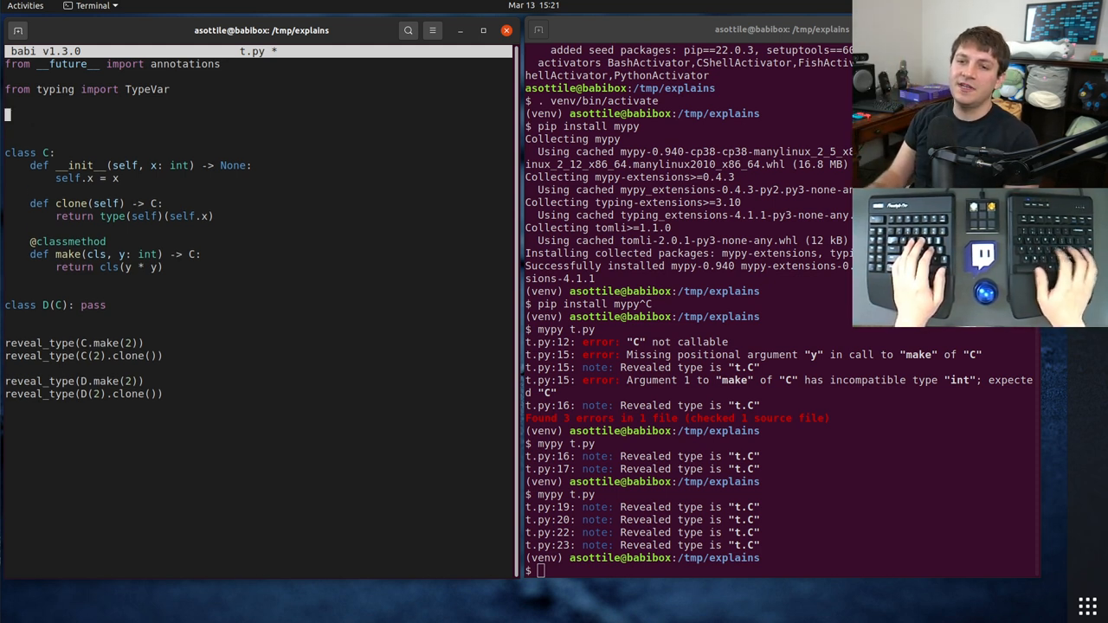
text(CSelf)
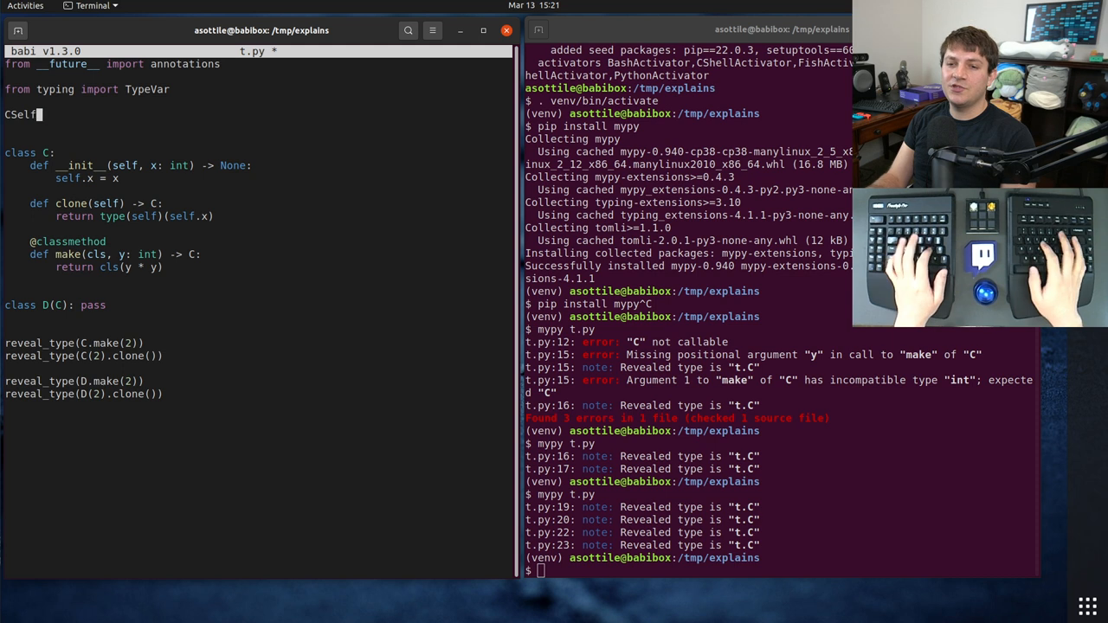
text(= C)
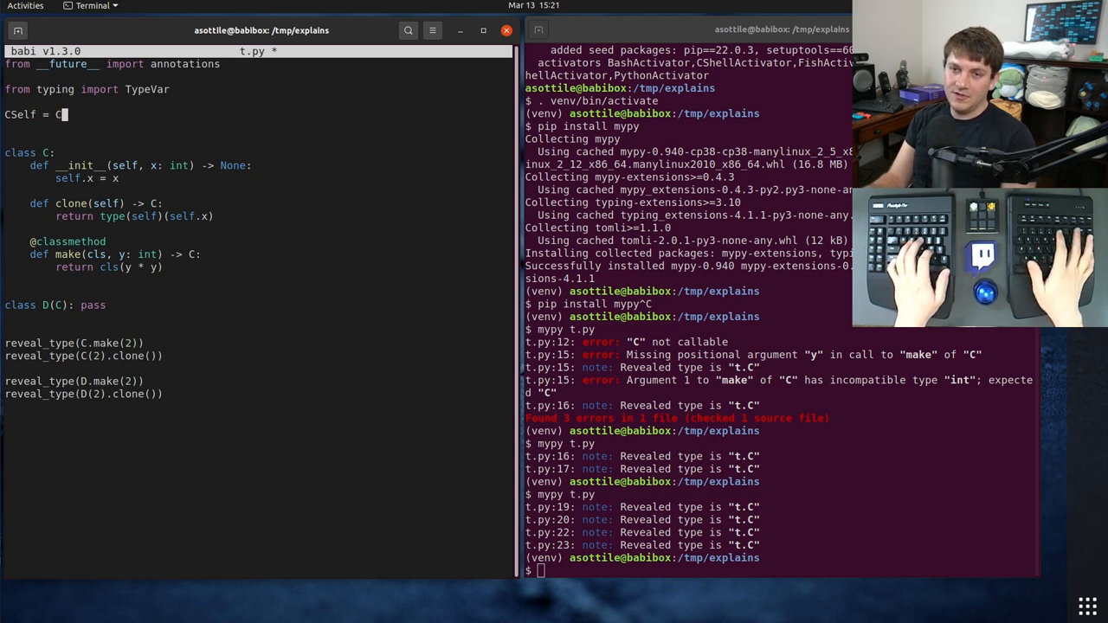
text(ypeVar('C)
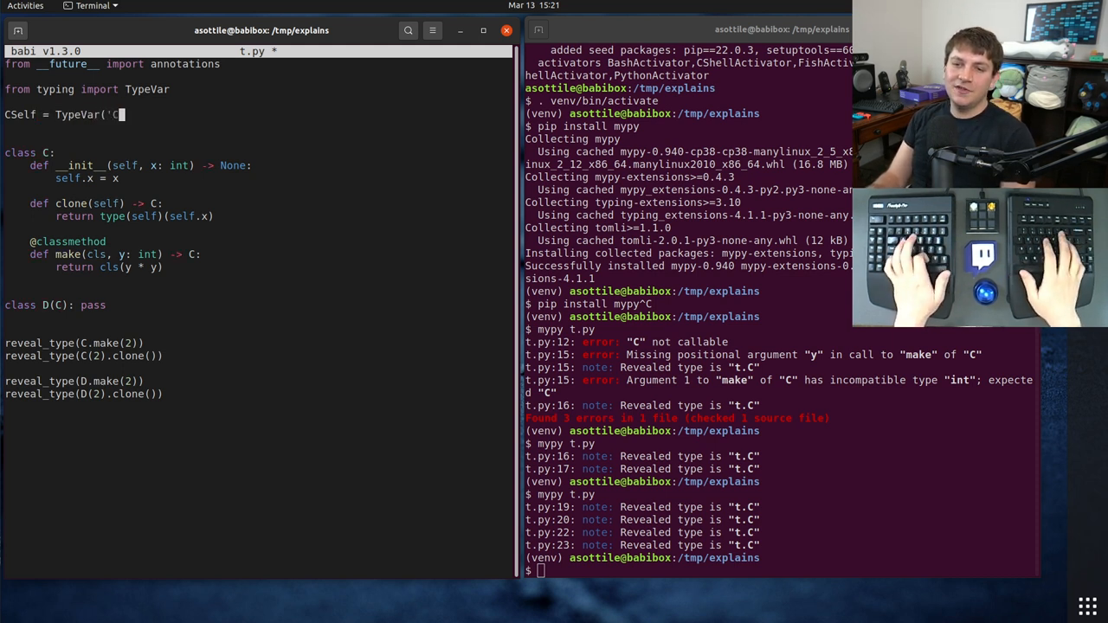
text(Self',)
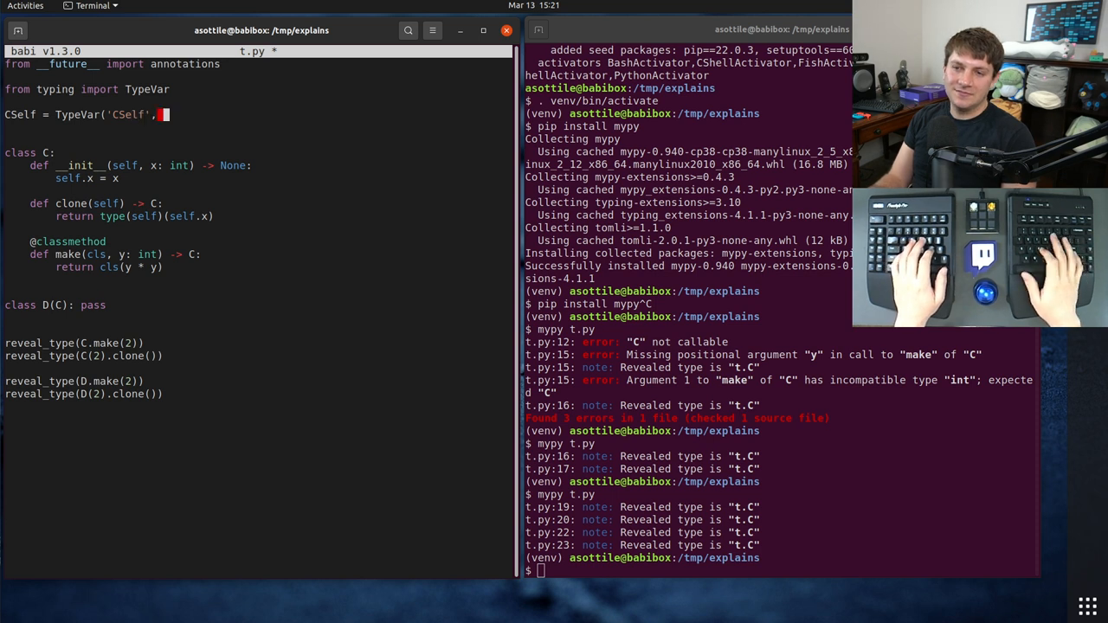
text(bound=')
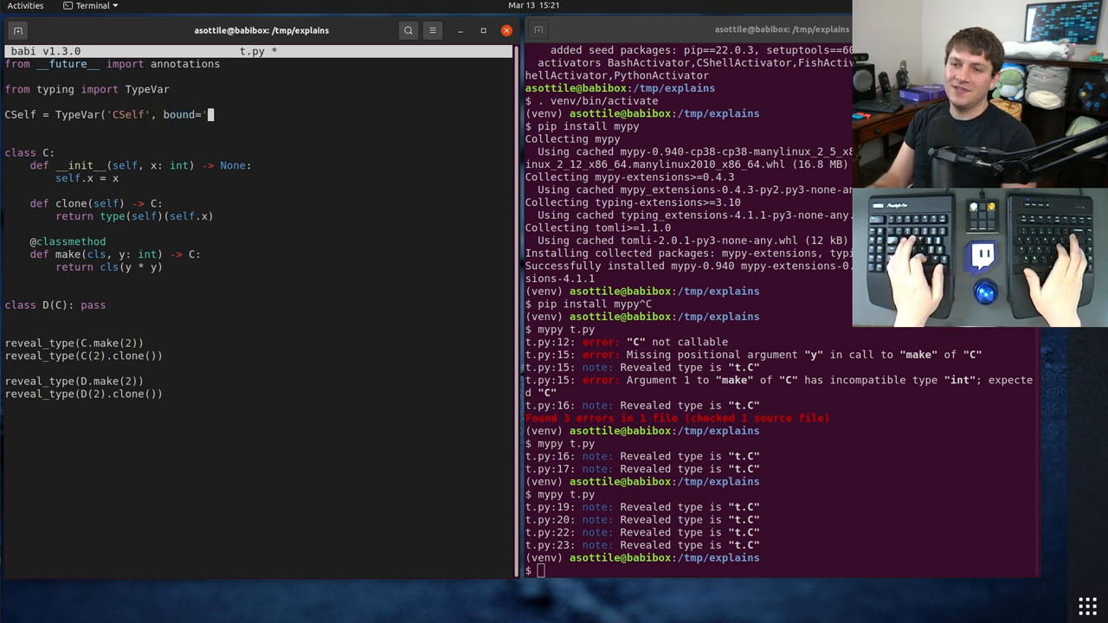
text('C'))
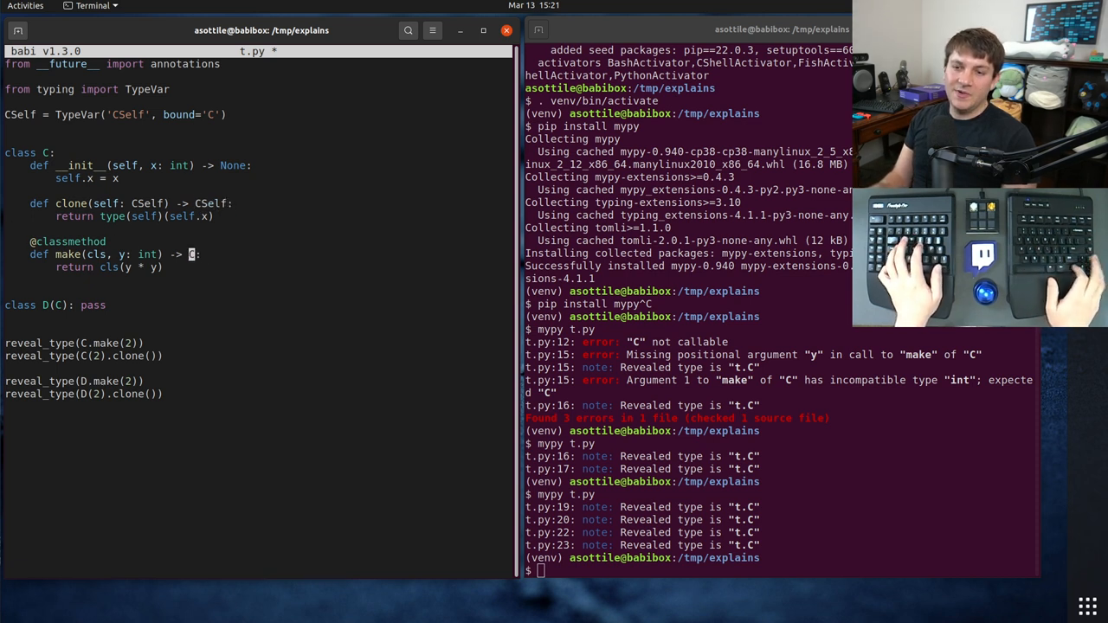
Annotate clone and make with self: CSelf / cls: type[CSelf] -> CSelf, and save t.py.
text(type[)
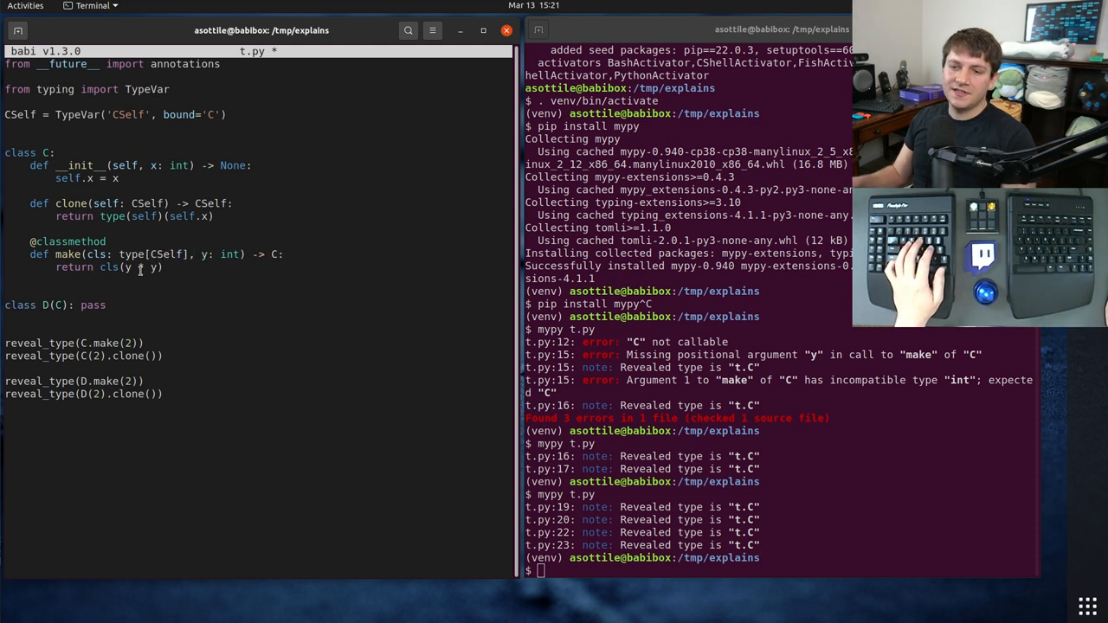
text(CS)
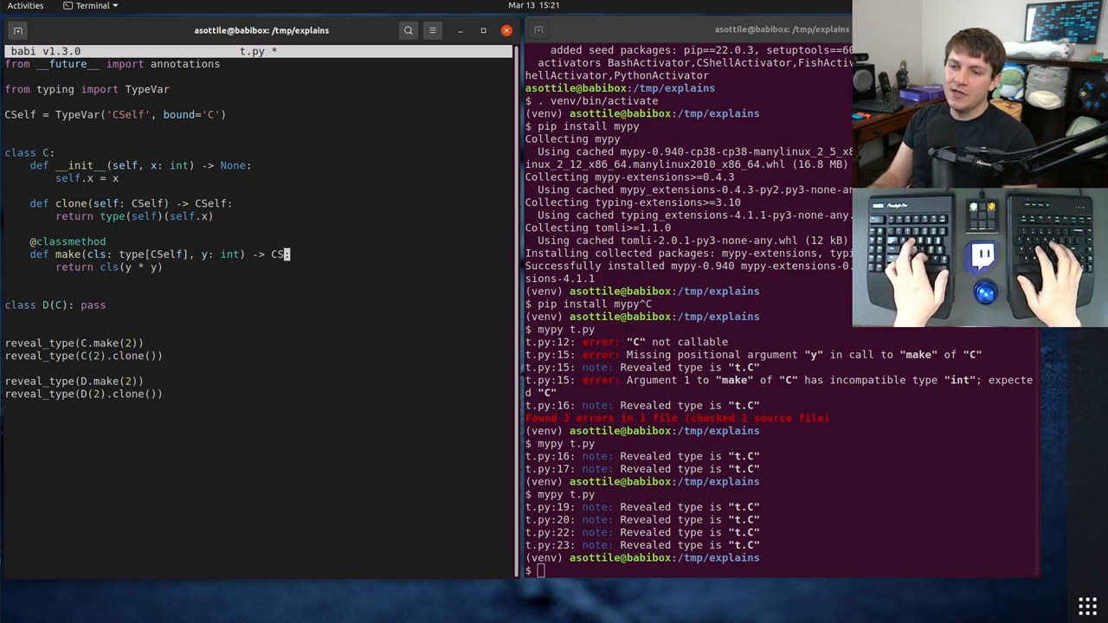
key(ctrl+s)
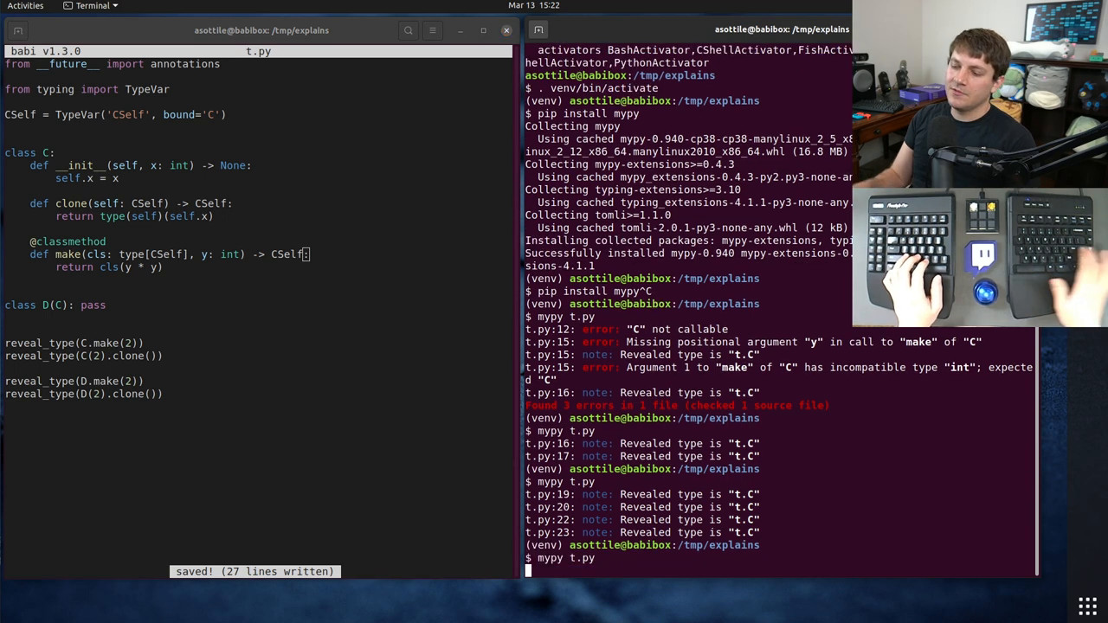
Run mypy t.py on the TypeVar-annotated file.
key(Return)
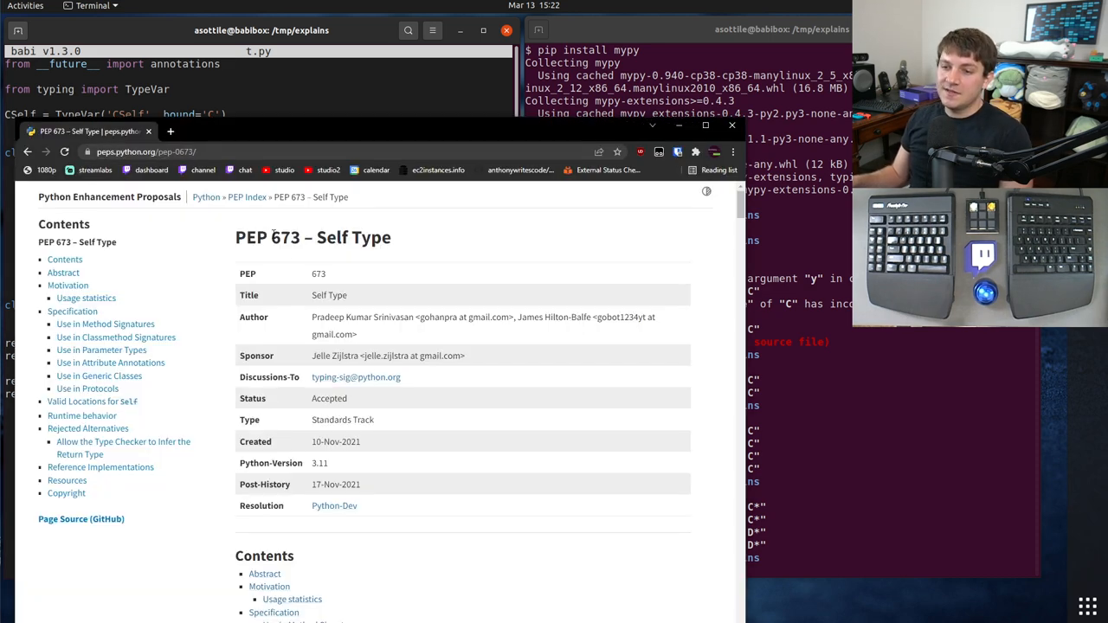
double_click(332, 237)
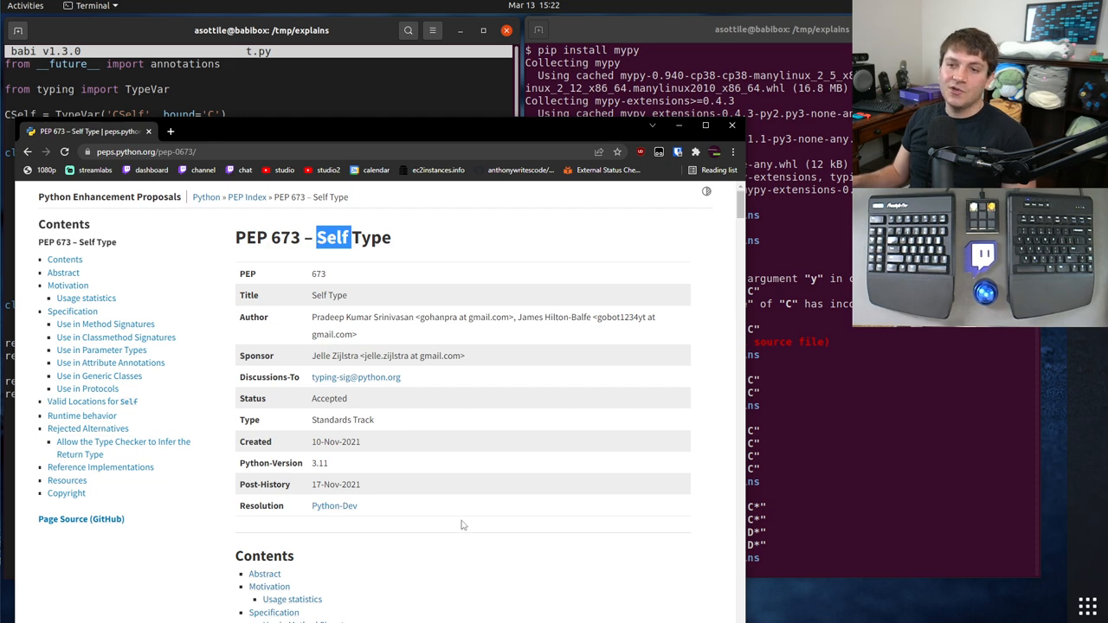
mouse_move(428, 457)
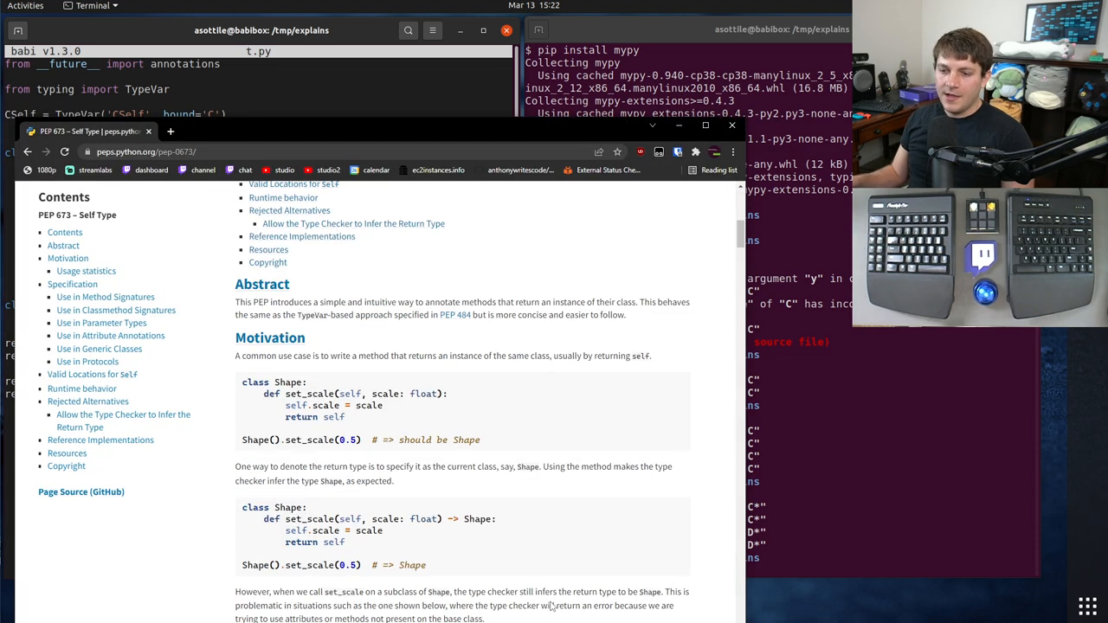
scroll(down, 3)
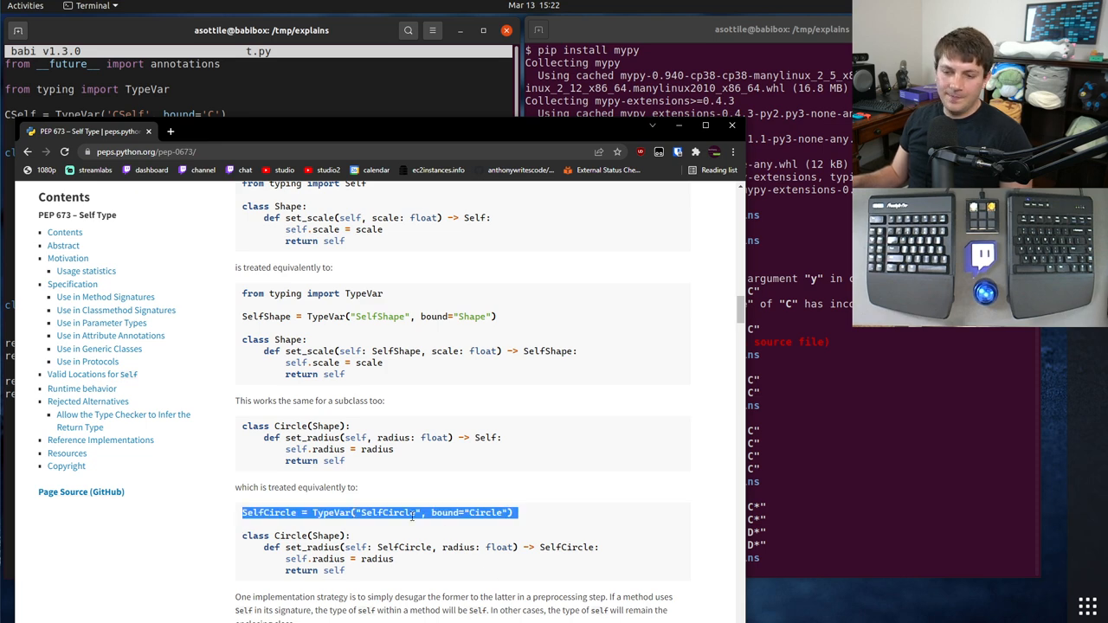
scroll(down, 3)
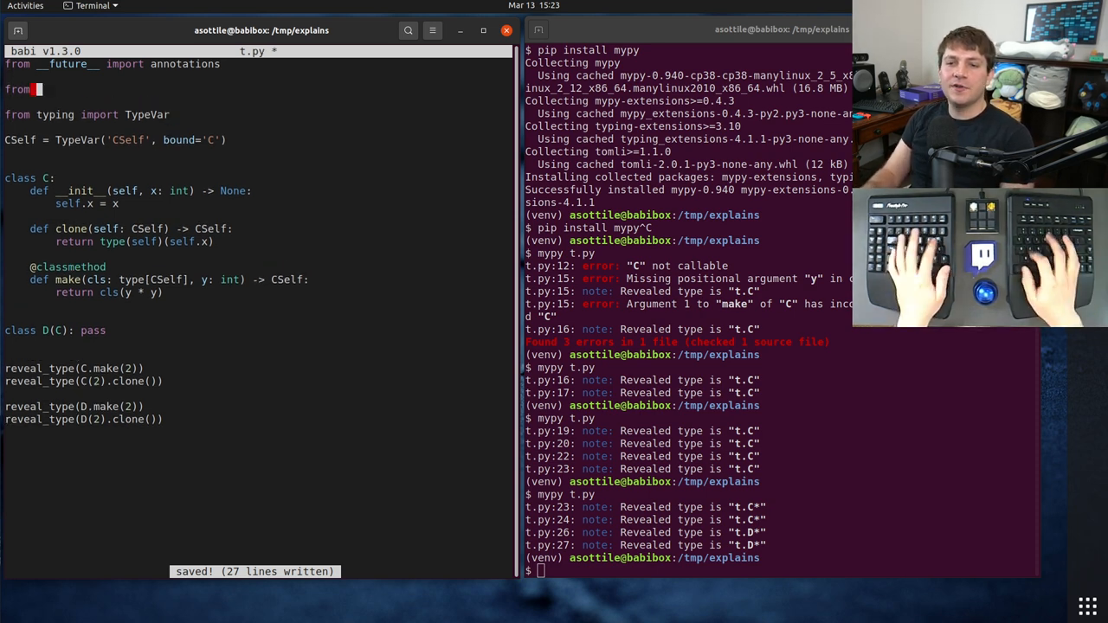
Import Self from typing when sys.version_info >= (3, 11), else from typing_extensions.
text(typing import Self)
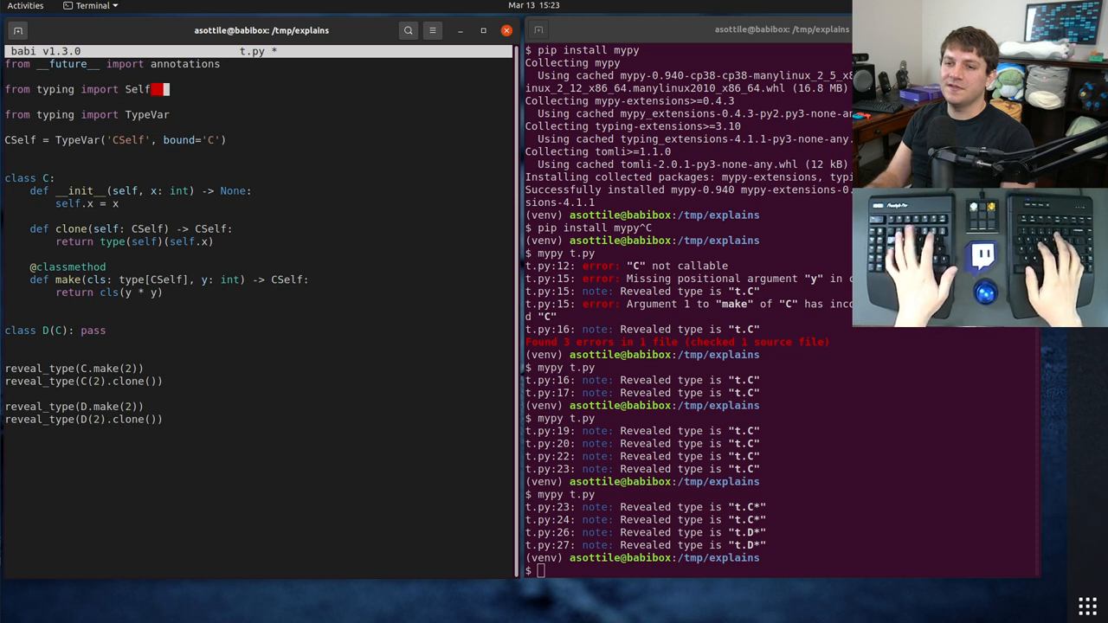
text(# python3.1++)
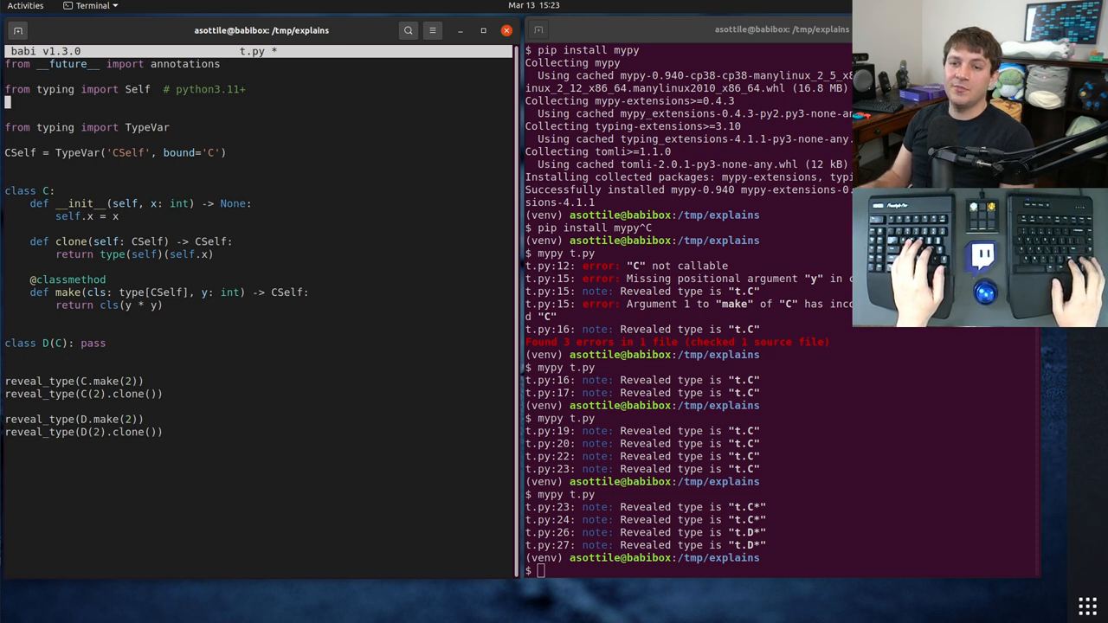
text(if sys.version_info >)
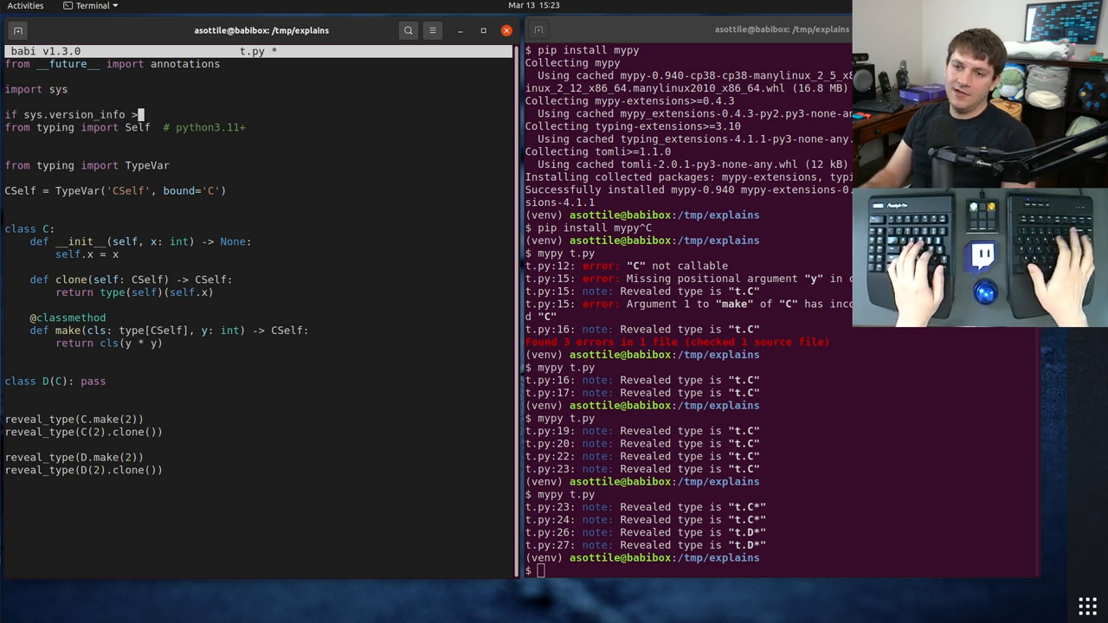
text(= (3, 11):)
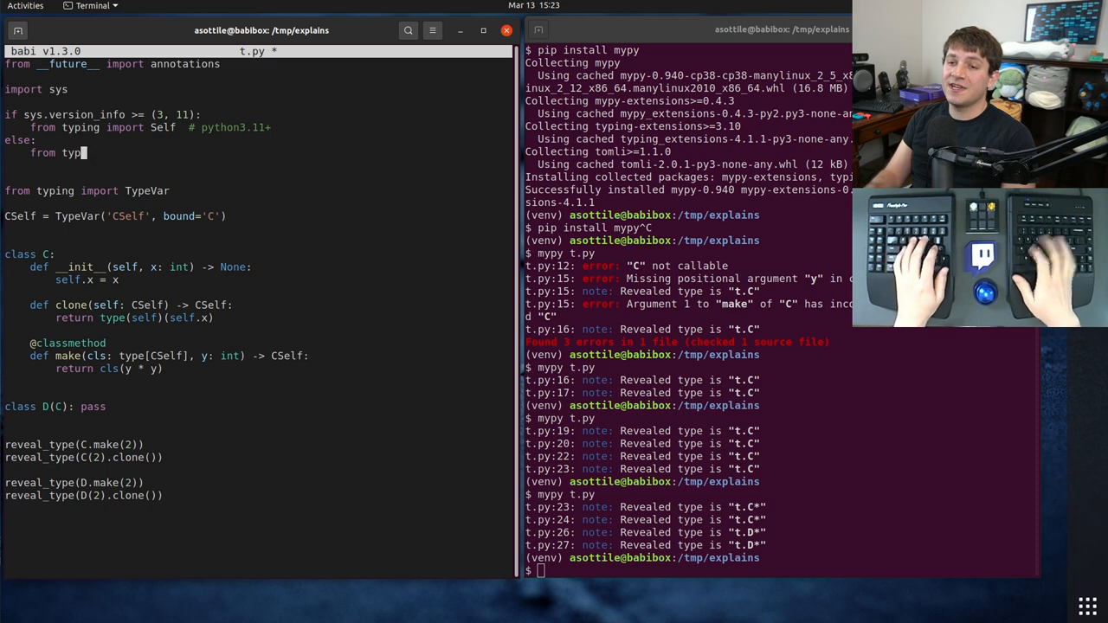
text(ing_extensions import Self)
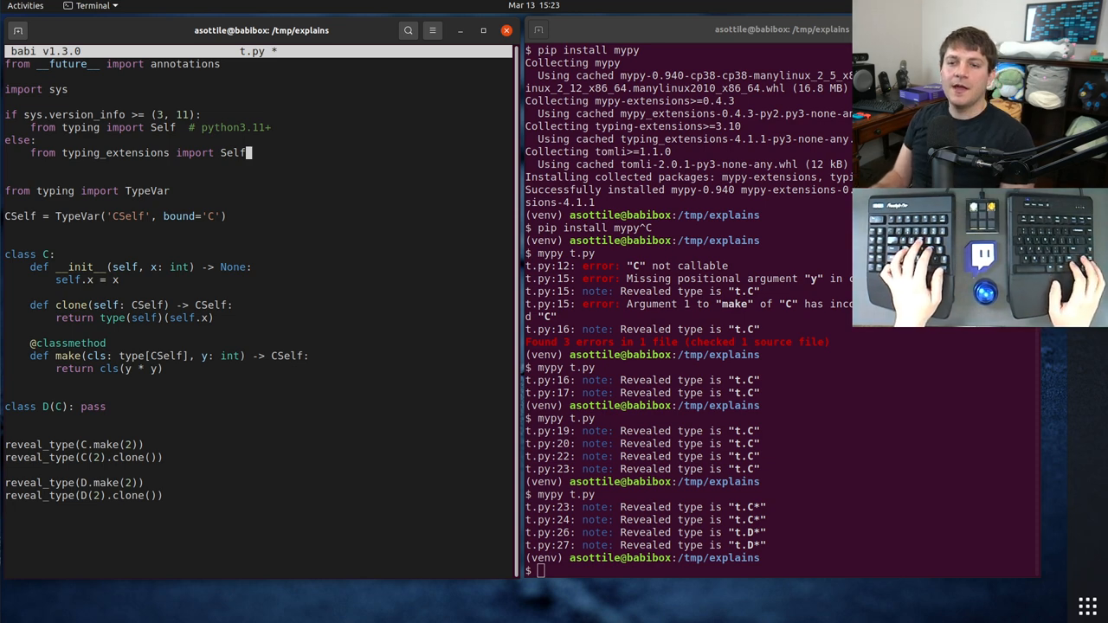
Comment out CSelf with a 'needs mypy support' note, use Self, and save.
text(#)
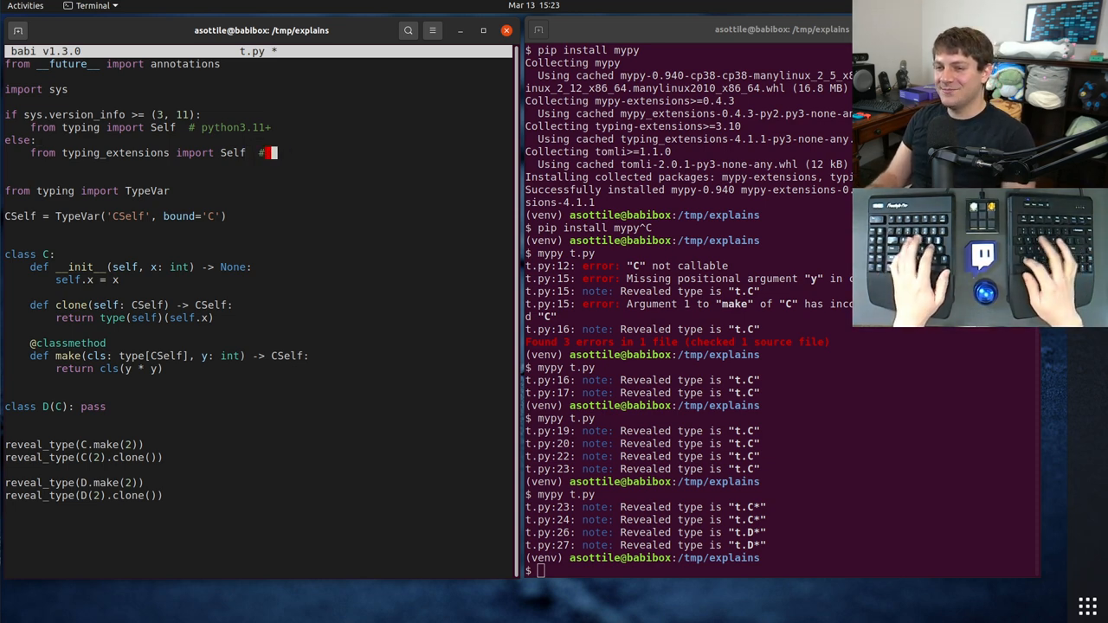
text(needs mypy support)
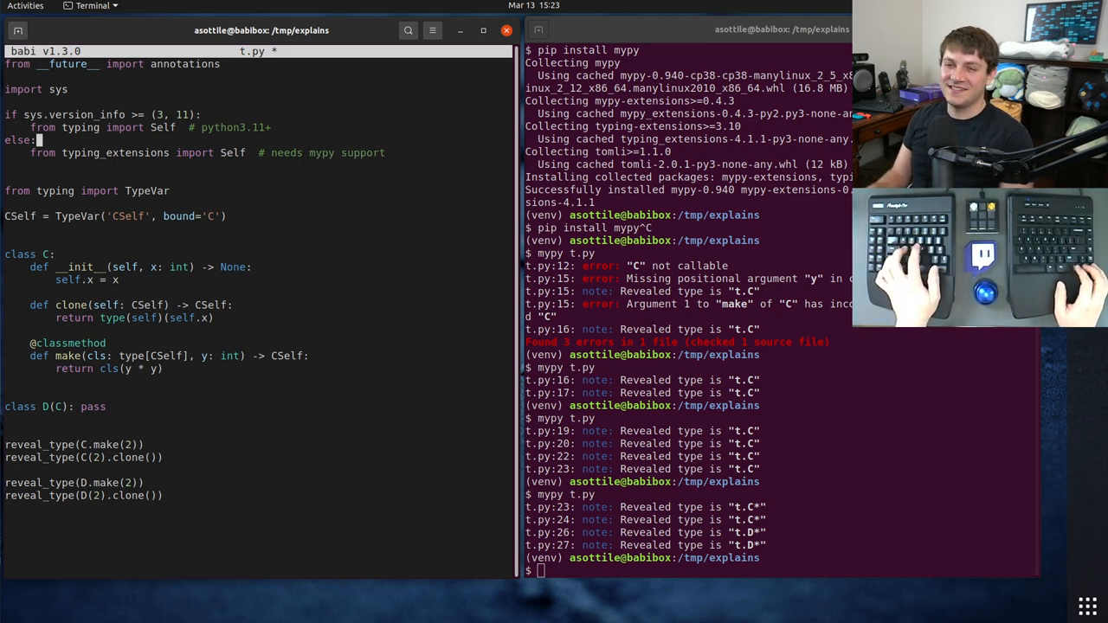
key(ctrl+s)
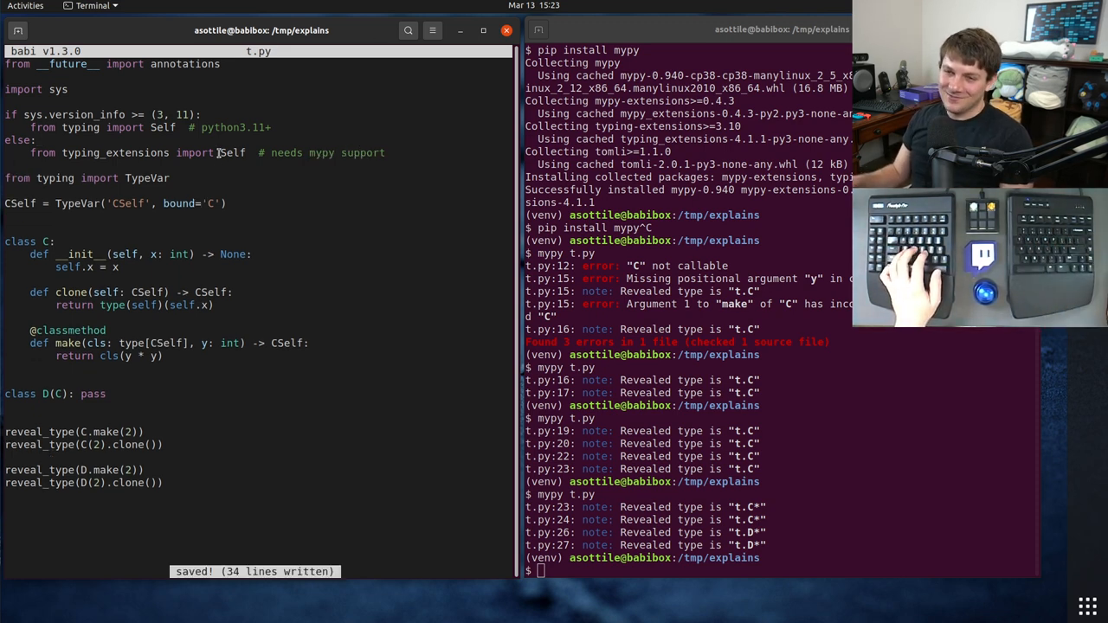
mouse_move(288, 198)
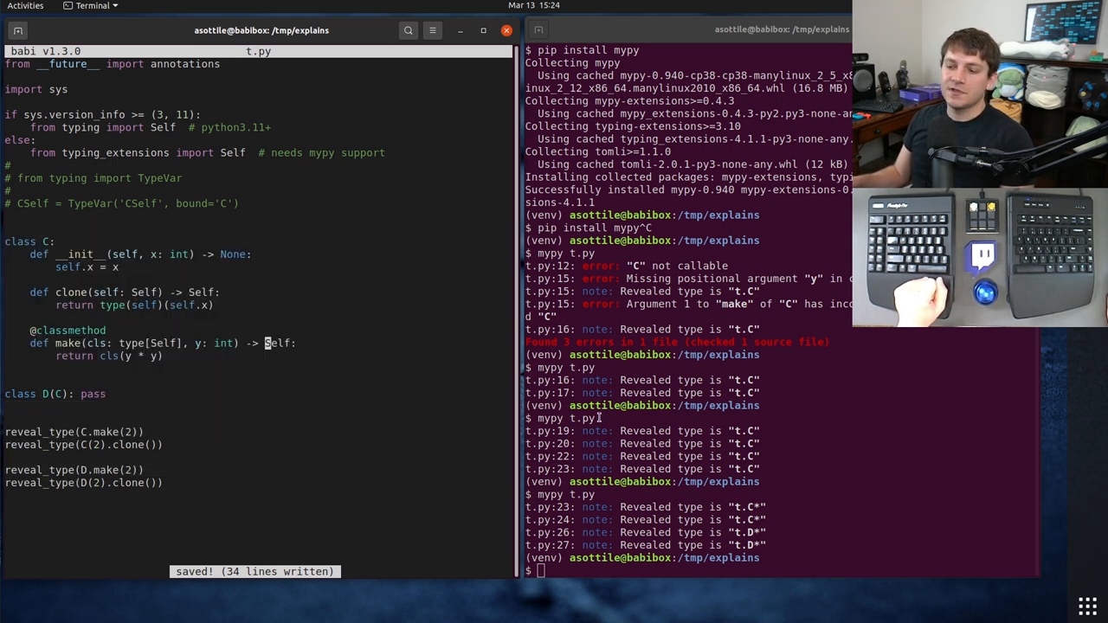
Install pyright locally with npm i pyright.
text(npm i)
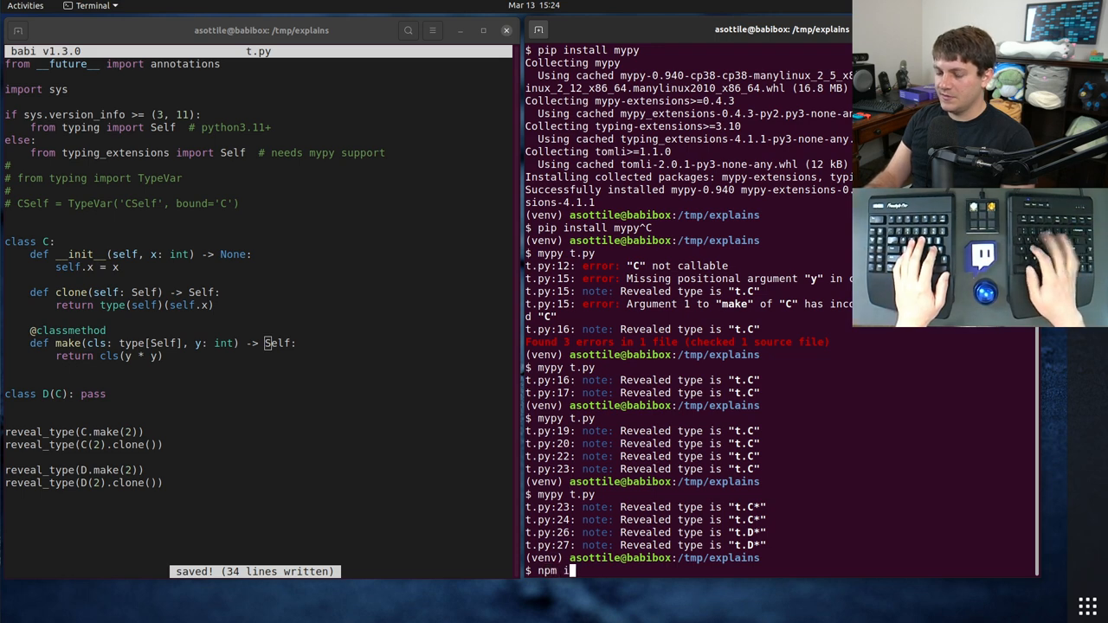
text(pyright)
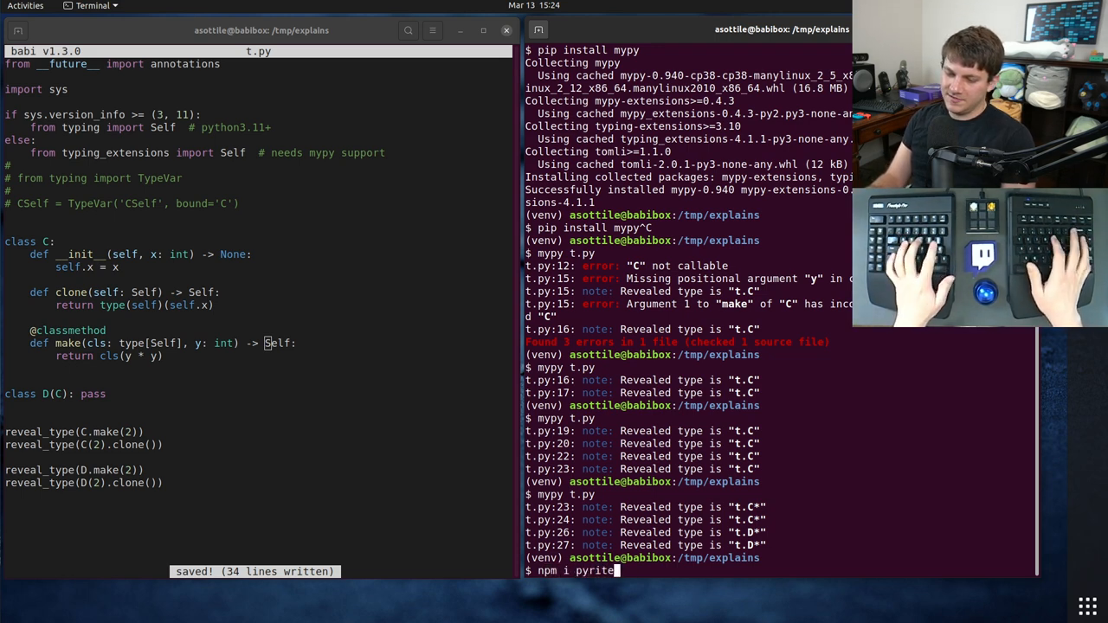
key(Return)
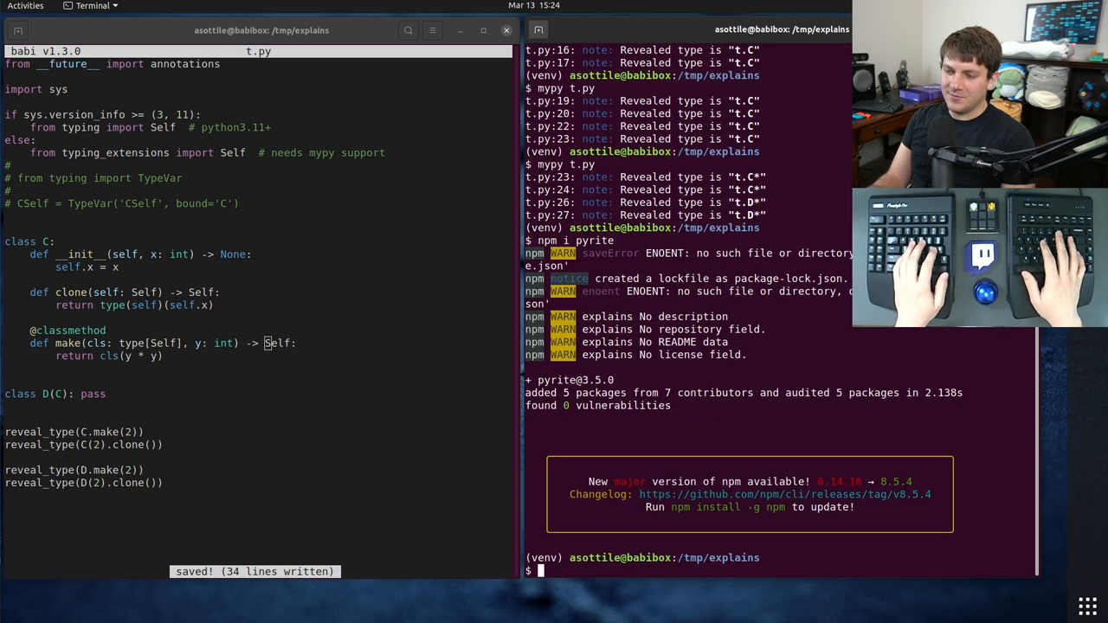
text(./node_modules/.bin/pyri^C)
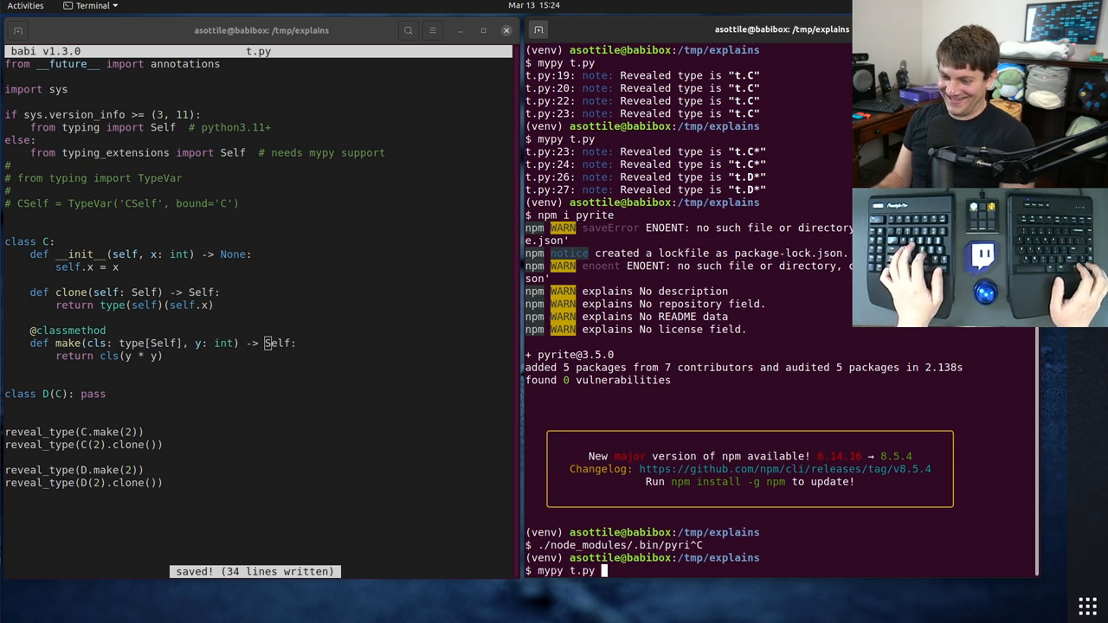
text(npm i pyrit)
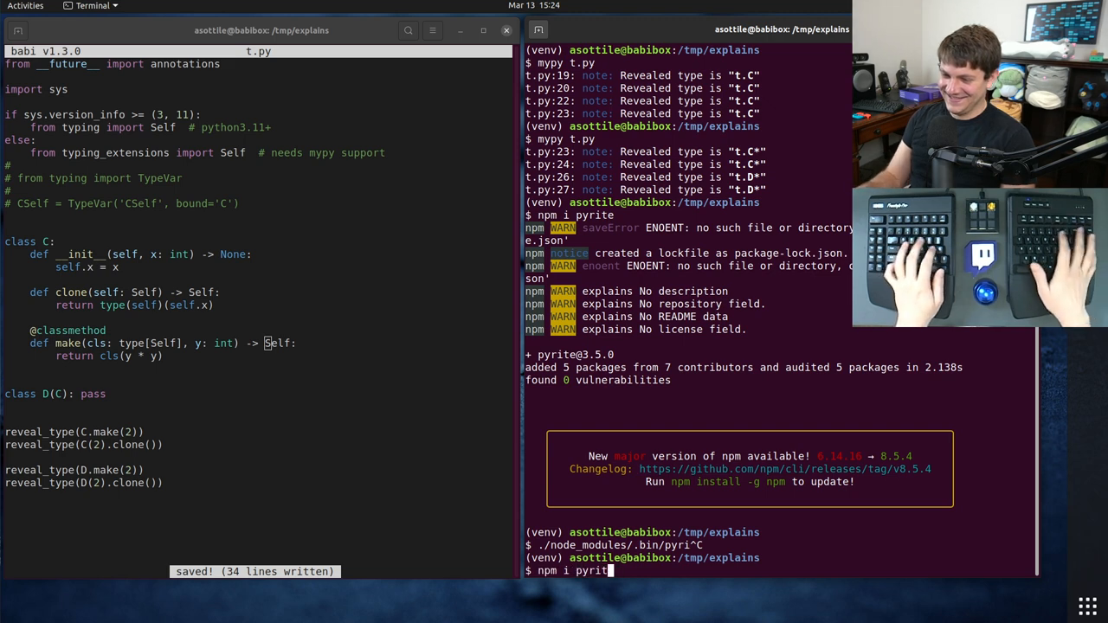
key(Return)
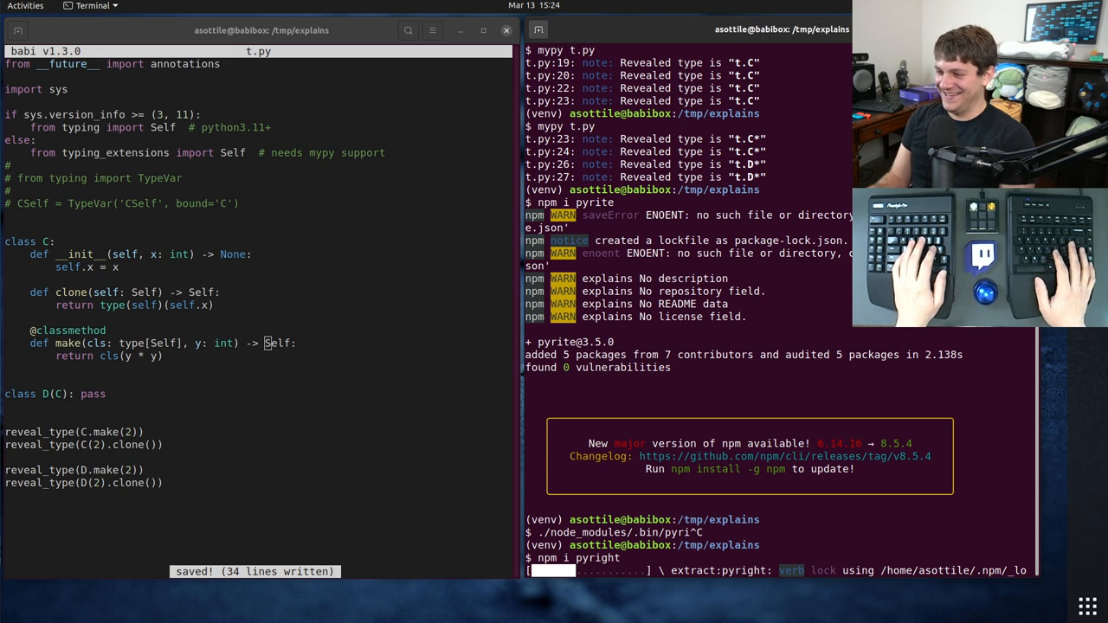
Run ./node_modules/.bin/pyright t.py, getting 0 errors with revealed types C, C, D, D.
text(./node_modules/.bin/pyright)
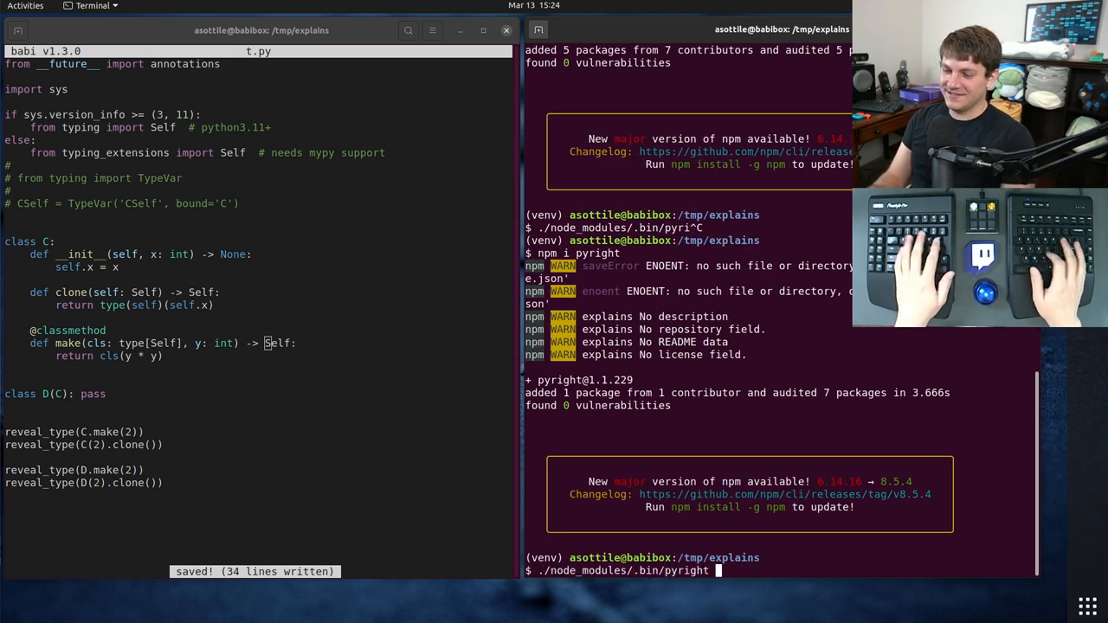
key(Return)
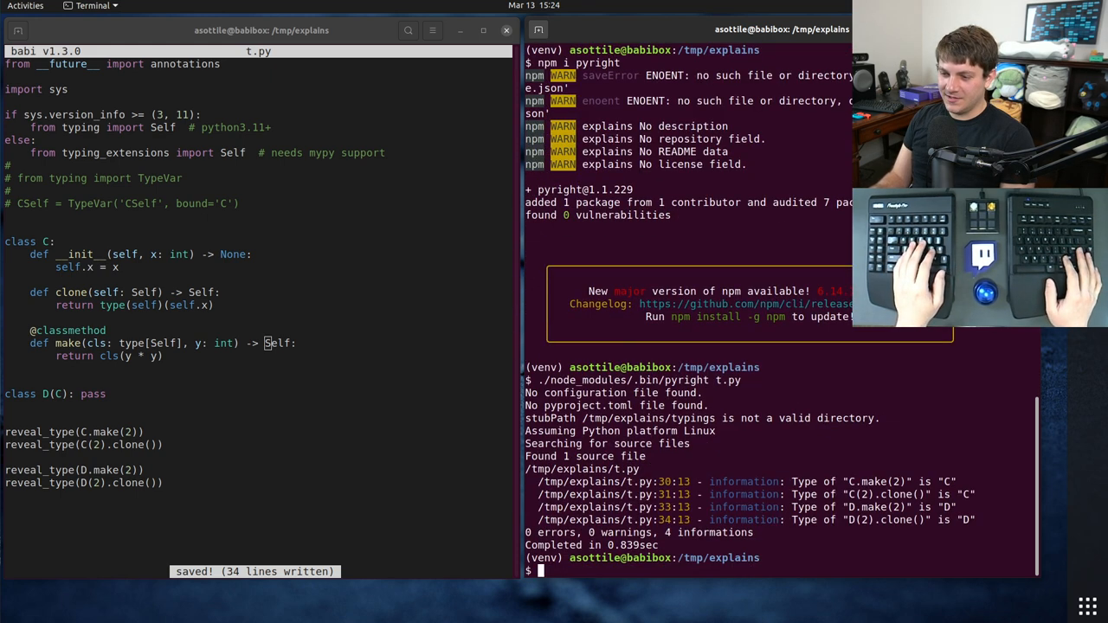